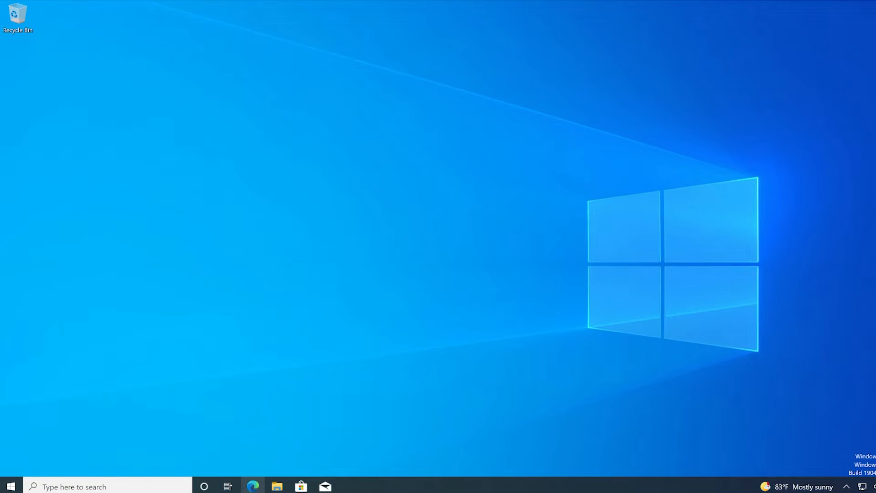
click(253, 487)
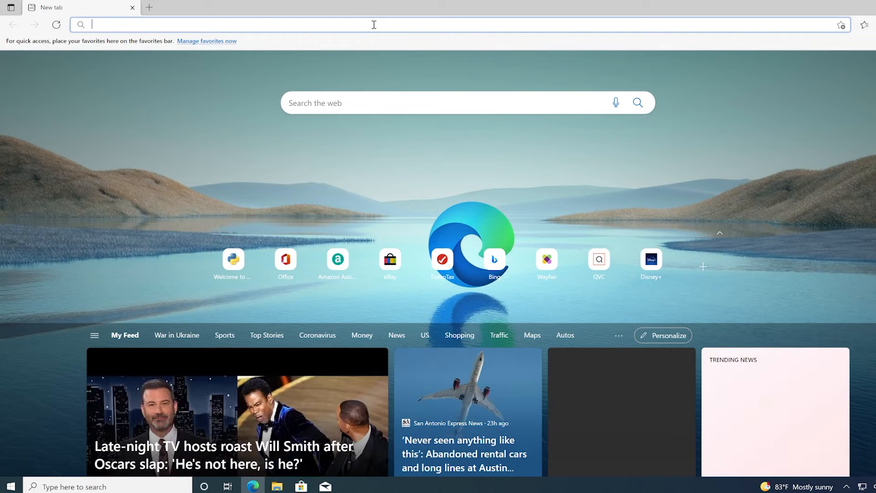
text(www.python.org)
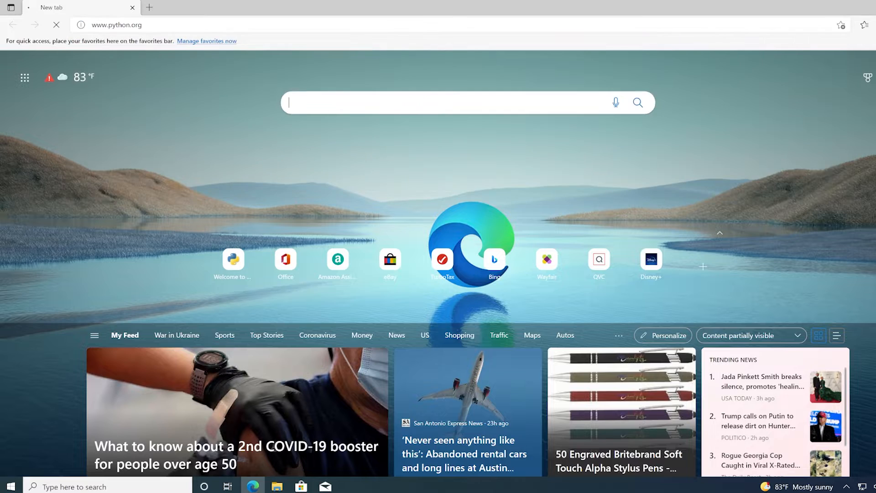
key(Return)
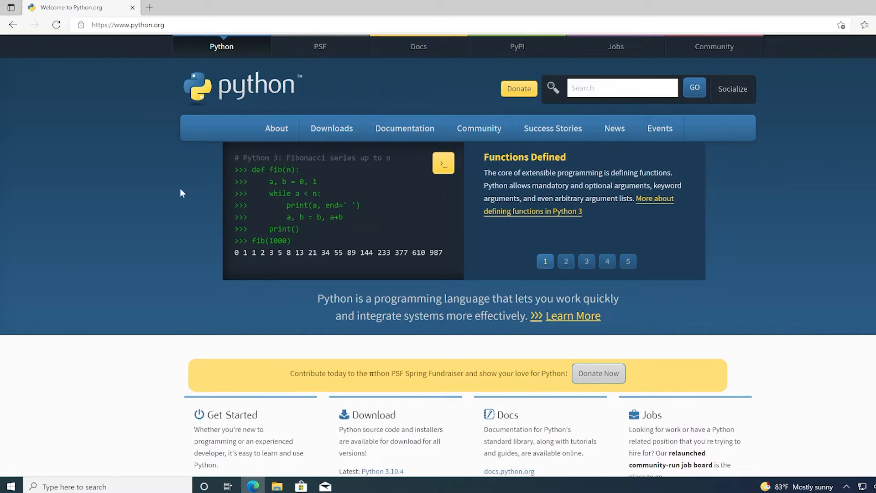
Step: Download the Python 3.10.4 installer from the Downloads menu and launch it
click(331, 127)
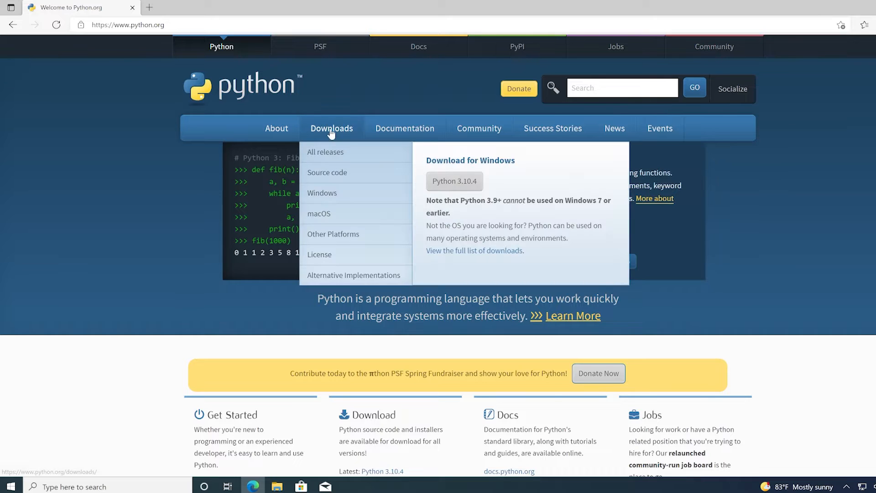
mouse_move(346, 172)
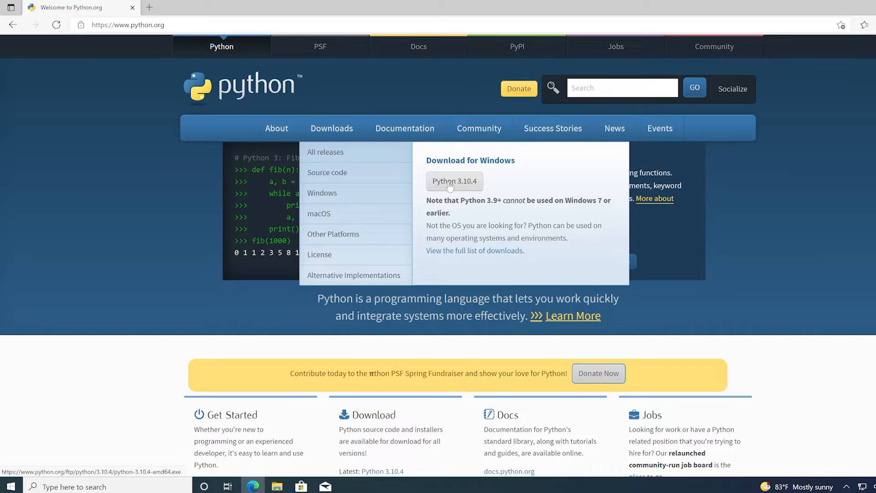
click(454, 181)
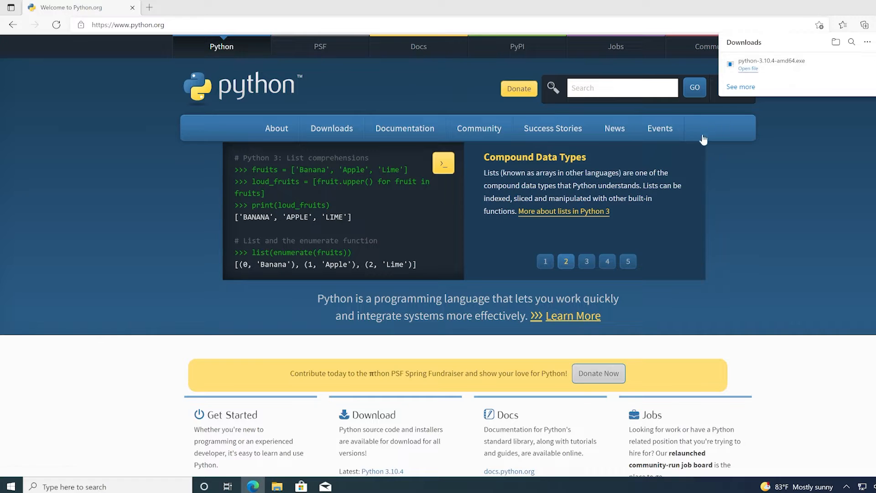
click(747, 68)
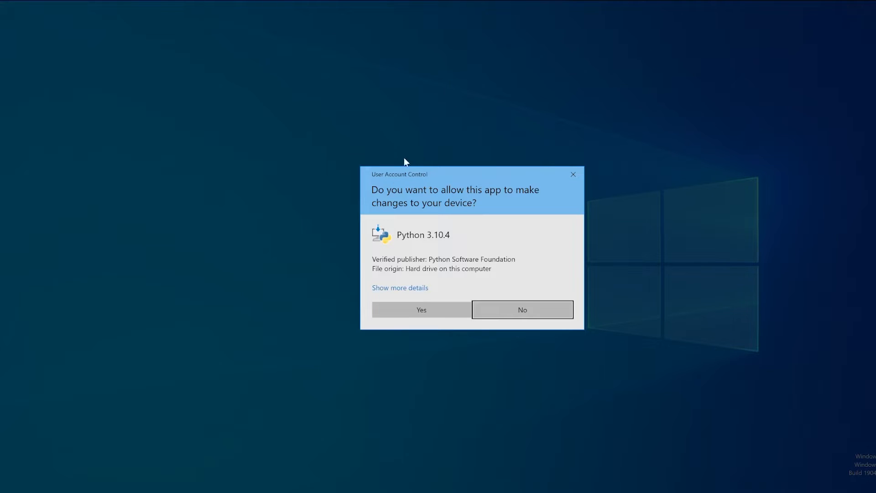
mouse_move(407, 276)
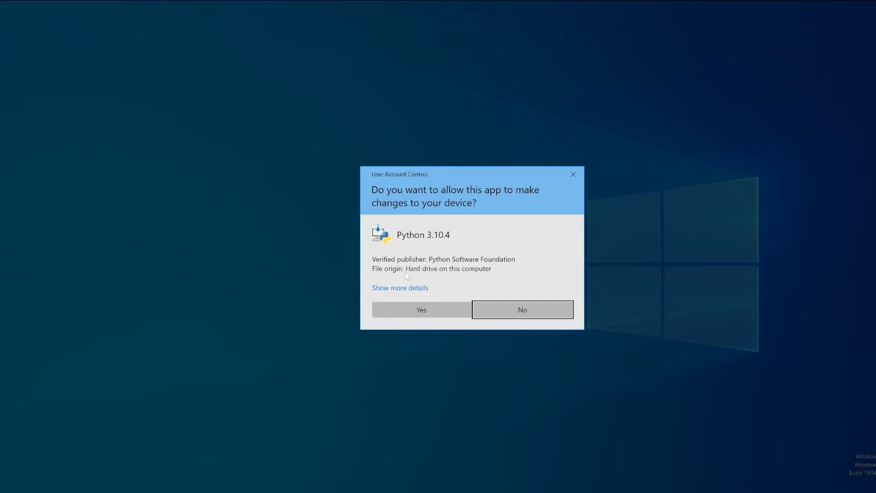
Step: Allow the installer to make changes and close Setup once Python 3.10.4 is installed
click(420, 309)
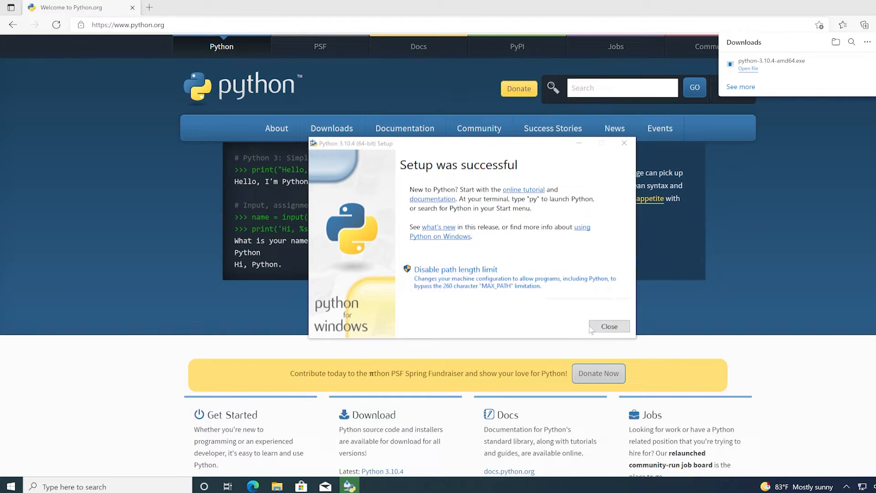
click(609, 327)
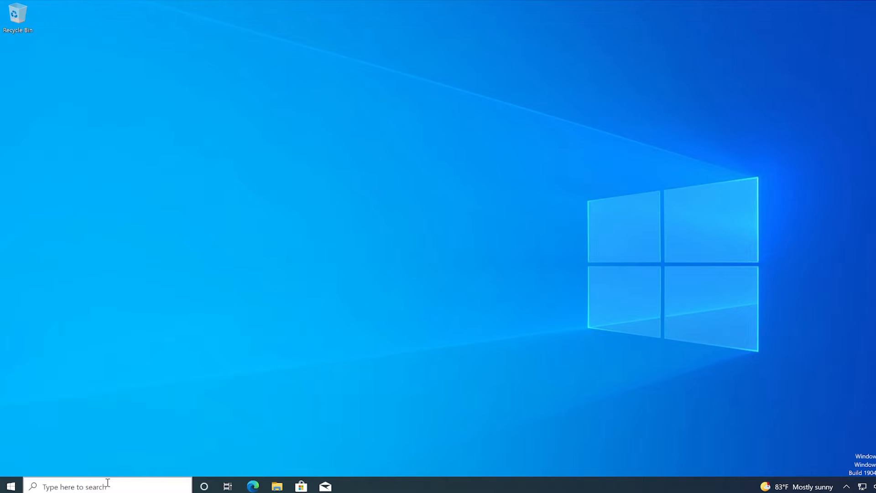
Step: Search 'python' and open the file location of the IDLE (Python 3.10) shortcut
text(python)
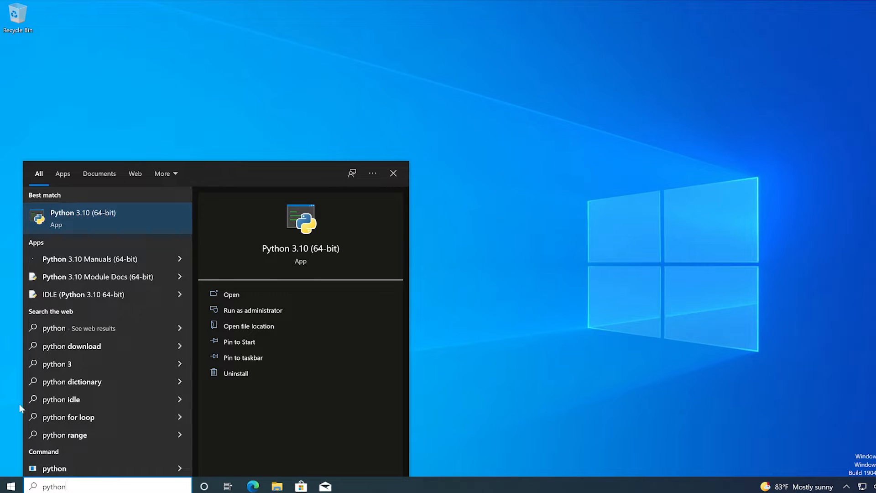
mouse_move(84, 297)
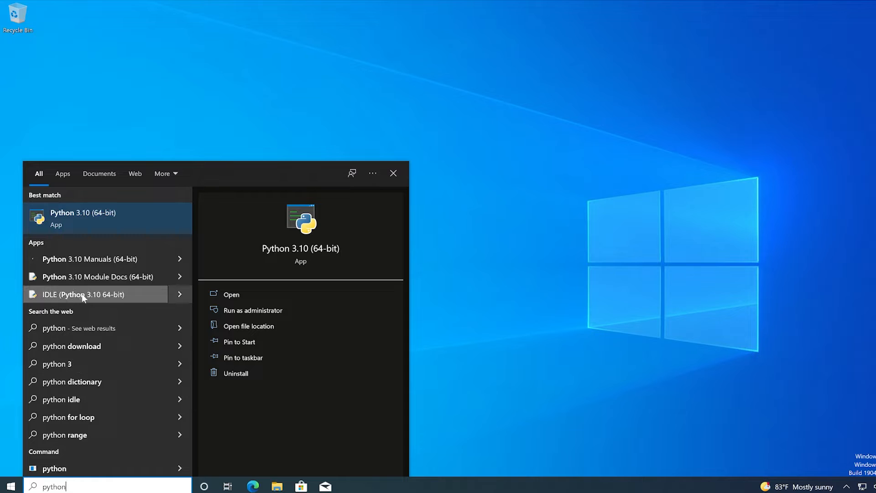
mouse_move(92, 296)
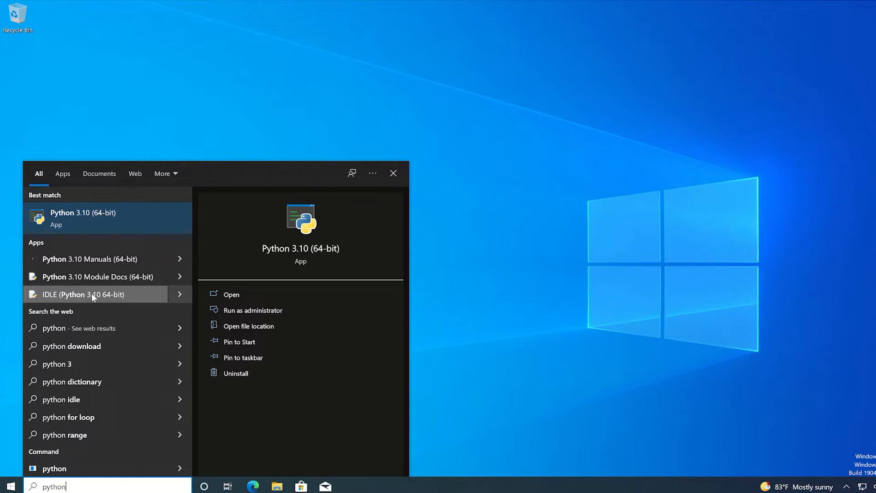
right_click(92, 295)
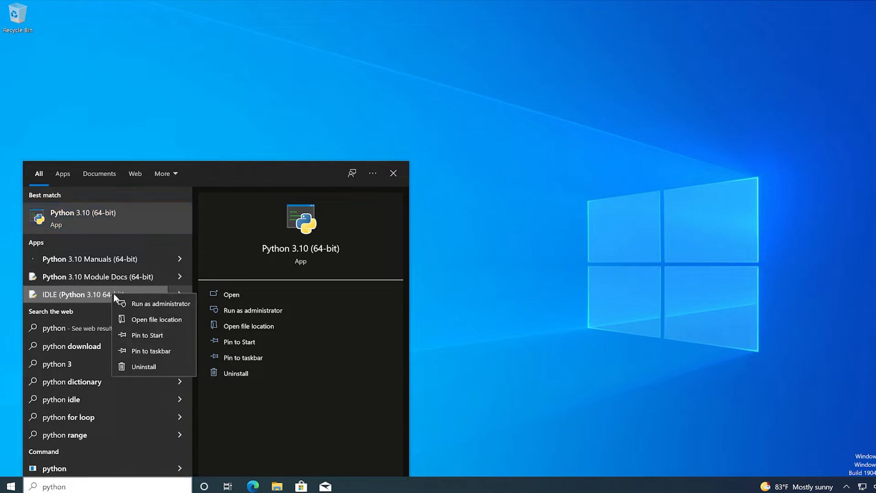
mouse_move(133, 323)
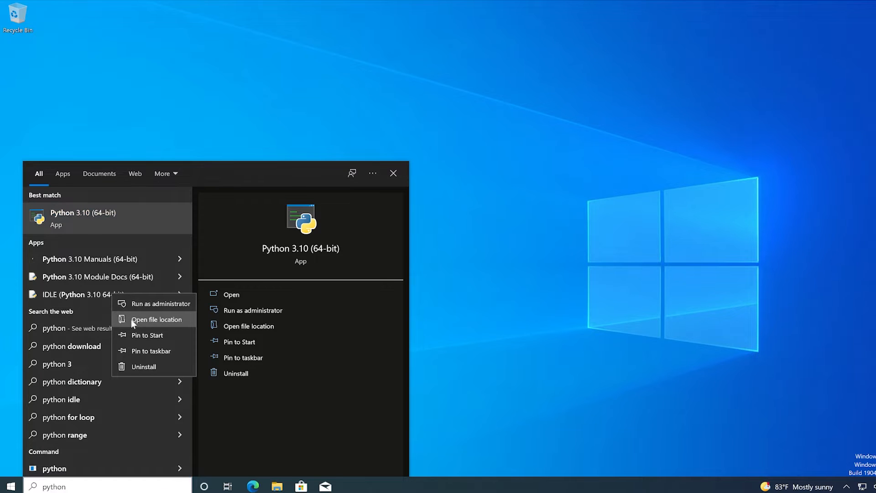
click(158, 320)
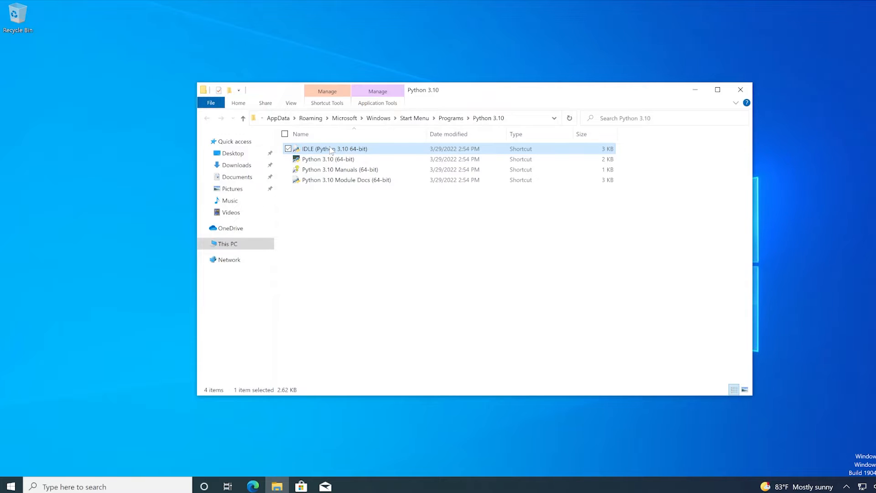
Step: Send the IDLE shortcut to the desktop and close the Python 3.10 folder
right_click(330, 149)
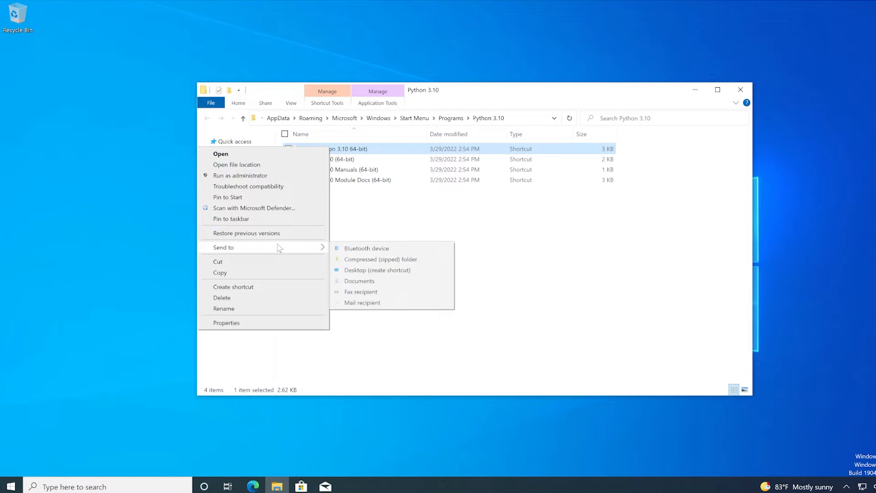
click(377, 270)
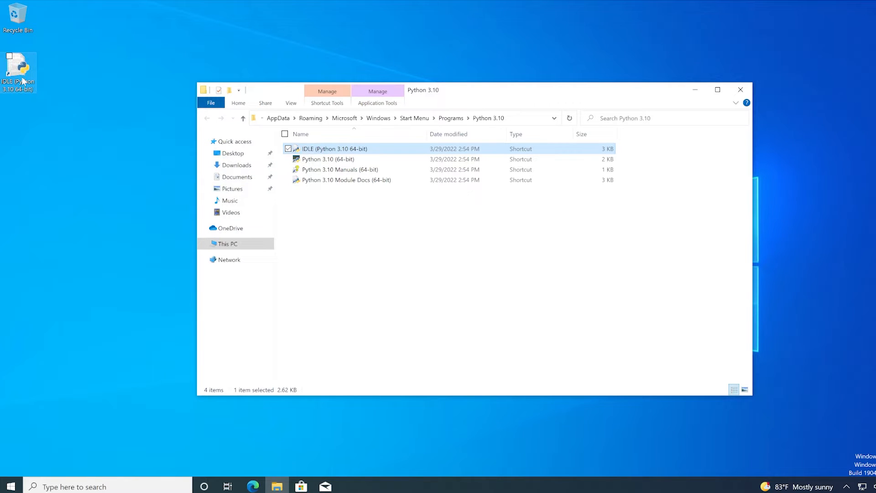
mouse_move(740, 89)
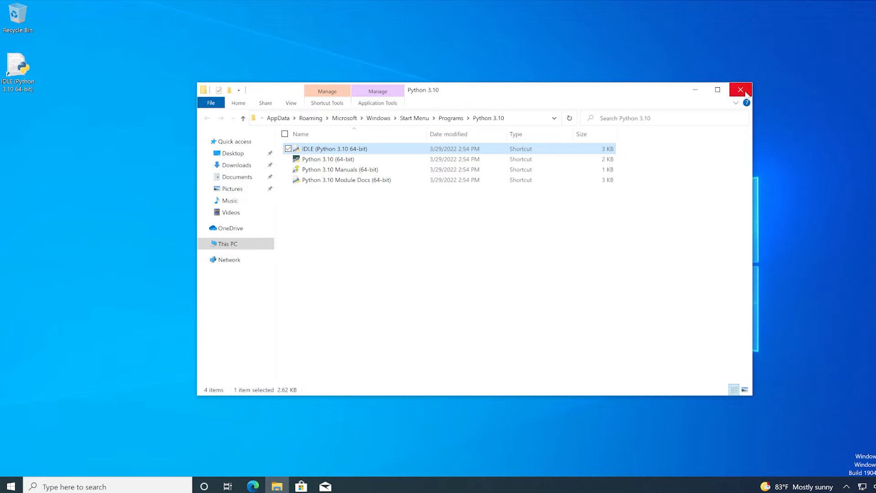
click(741, 90)
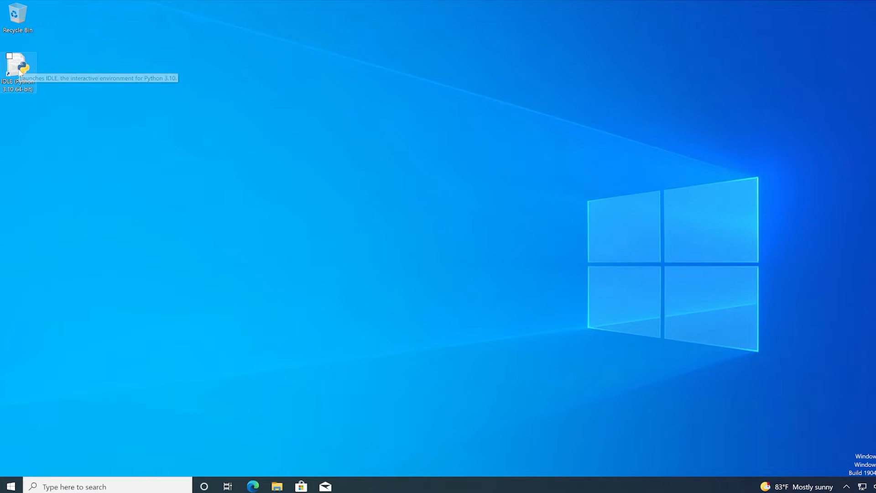
mouse_move(241, 140)
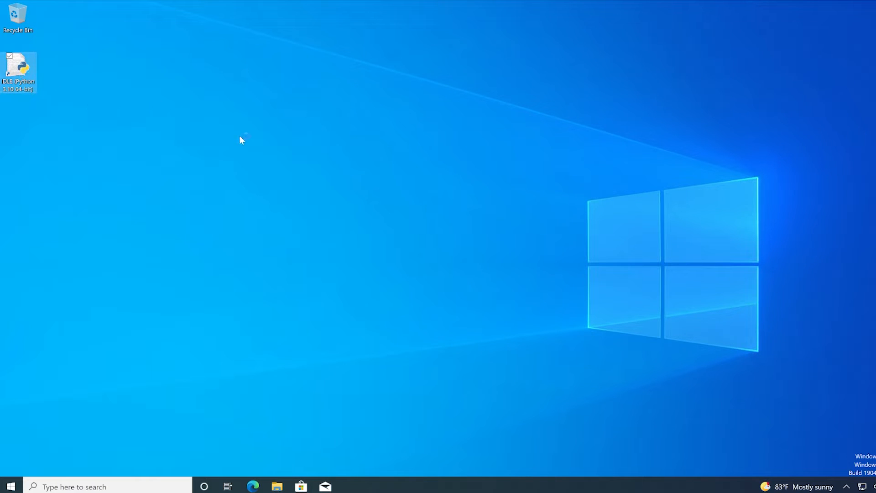
mouse_move(277, 157)
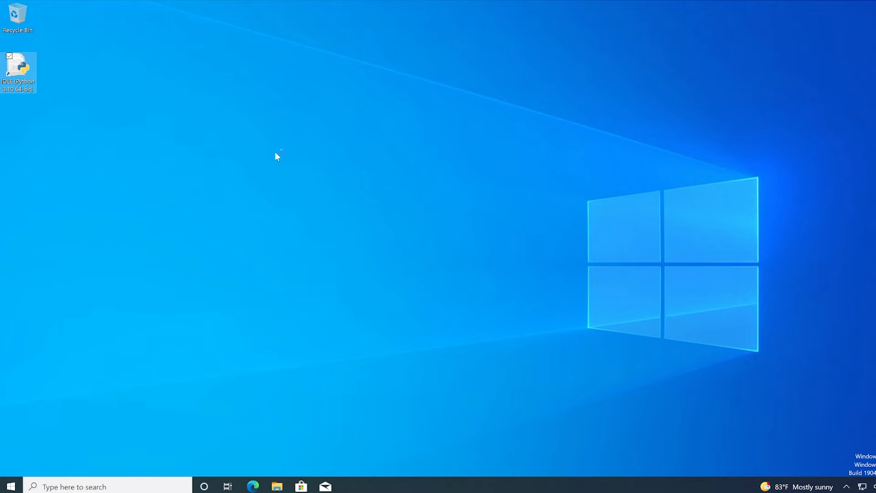
Step: Launch IDLE from the desktop shortcut and start a new untitled script window beside the Shell
double_click(17, 67)
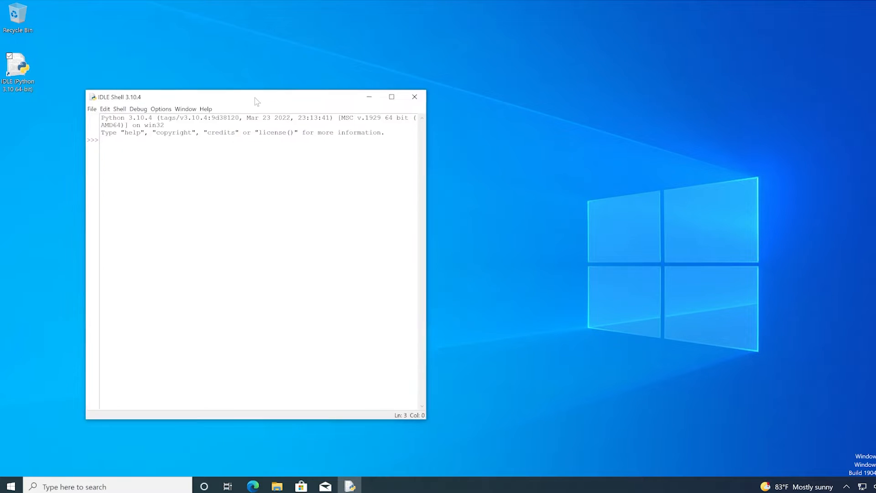
drag(256, 97, 195, 69)
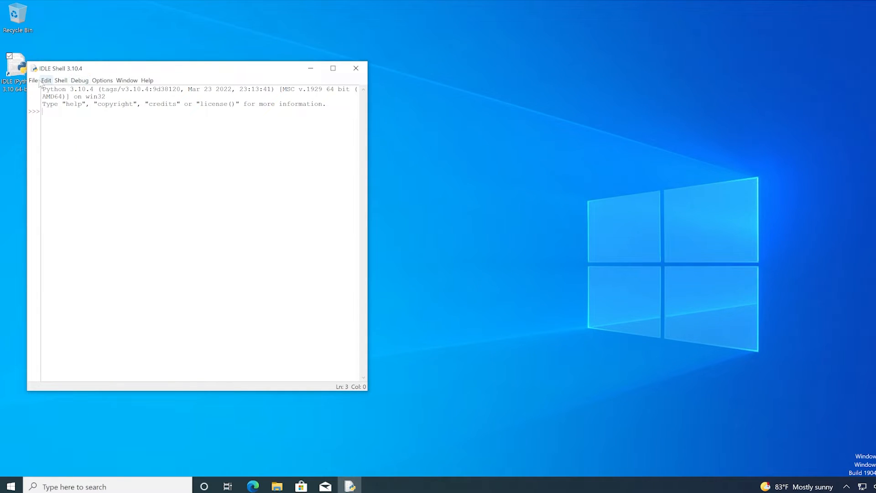
click(34, 80)
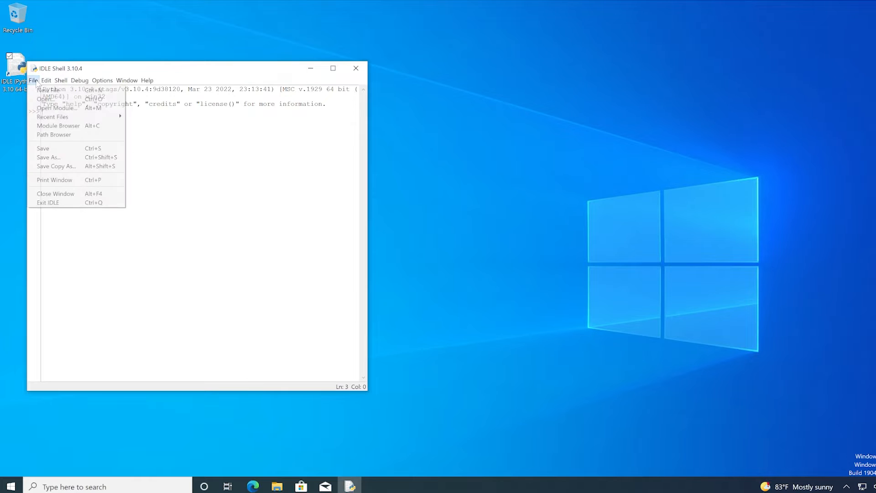
click(50, 90)
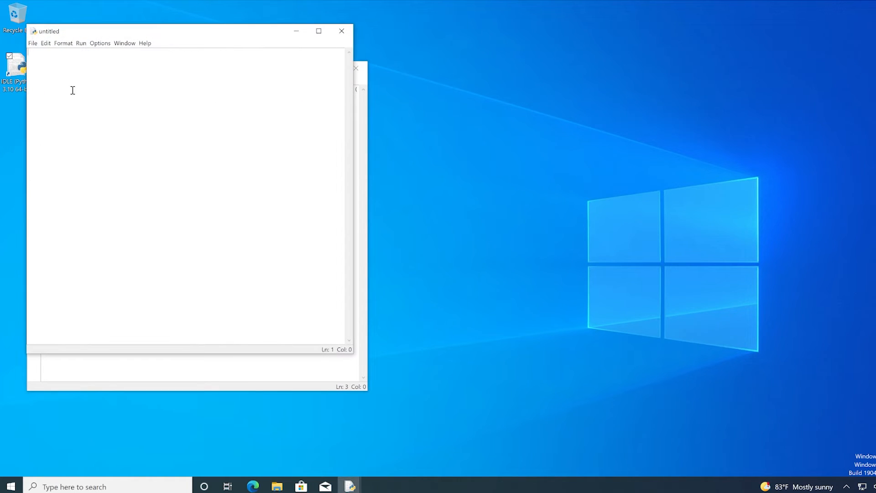
drag(187, 31, 226, 37)
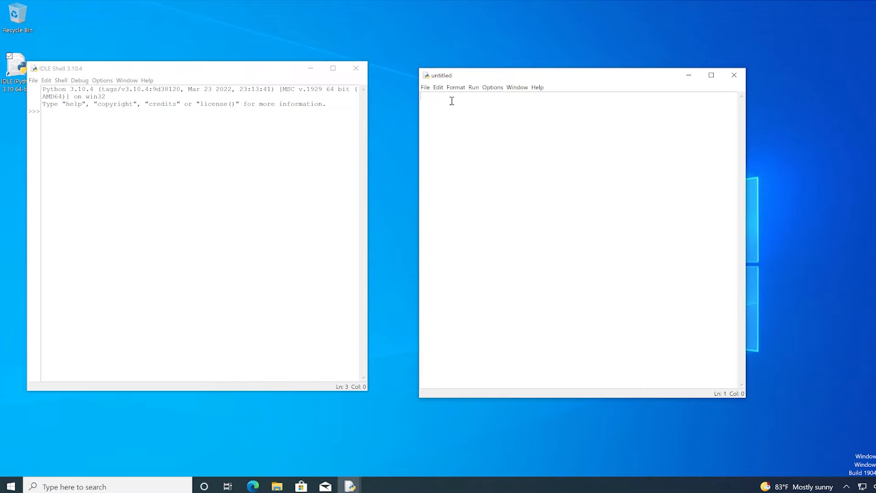
mouse_move(181, 113)
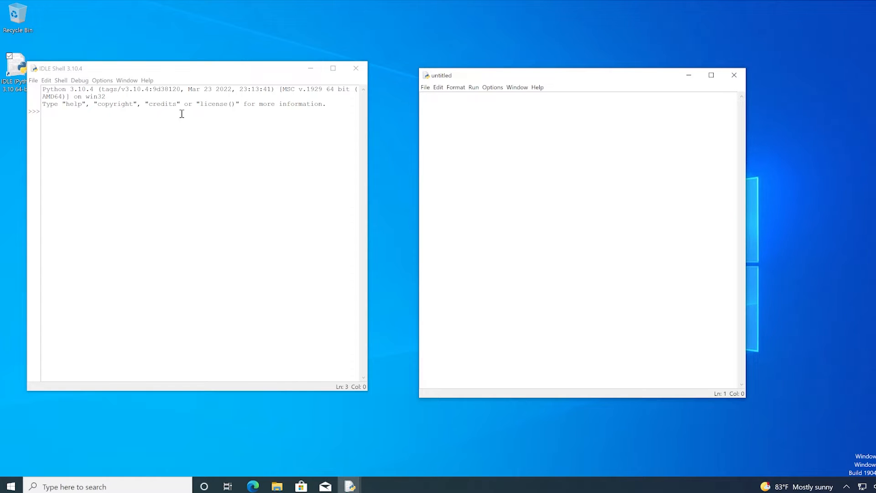
mouse_move(64, 170)
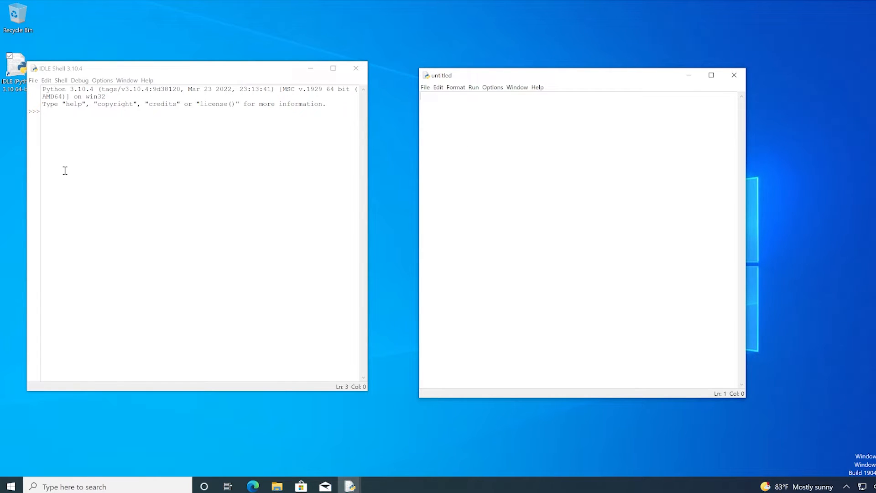
mouse_move(502, 138)
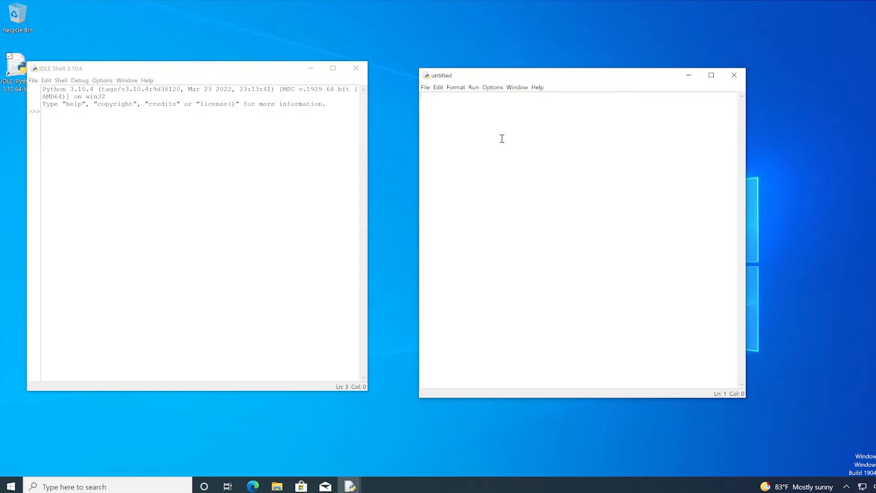
mouse_move(434, 104)
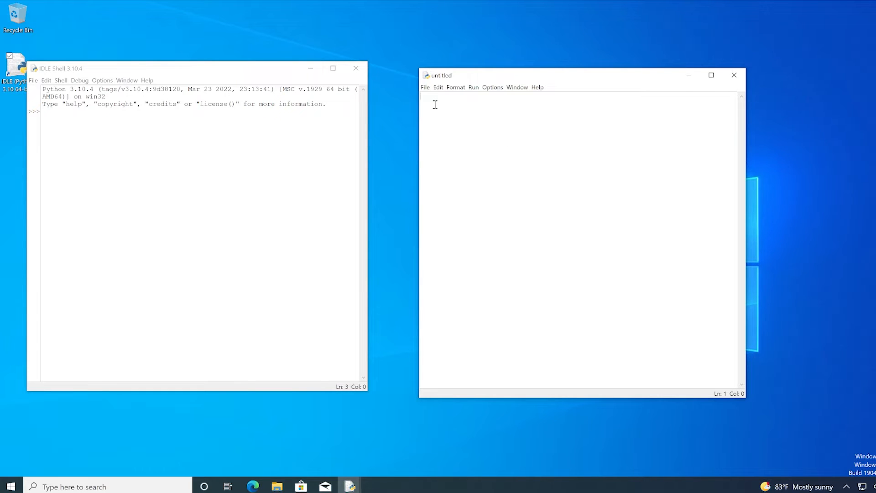
Step: Save the blank script as test1 via Save As
click(424, 87)
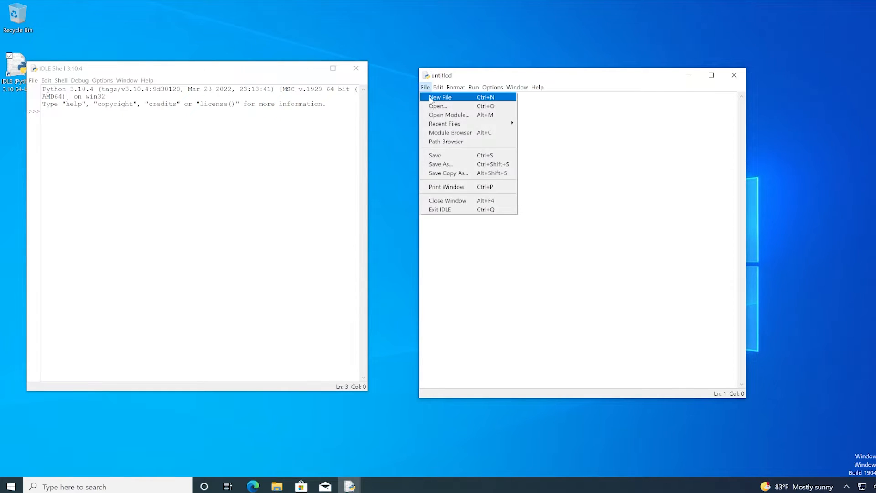
mouse_move(448, 115)
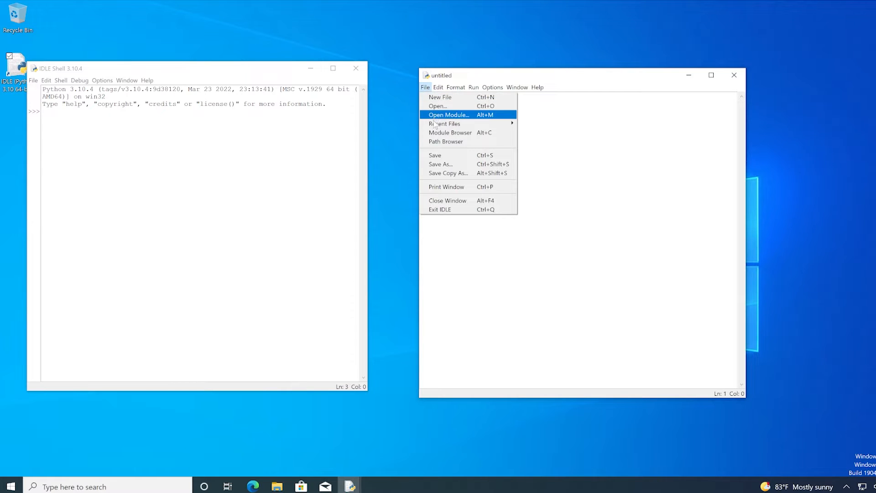
click(440, 163)
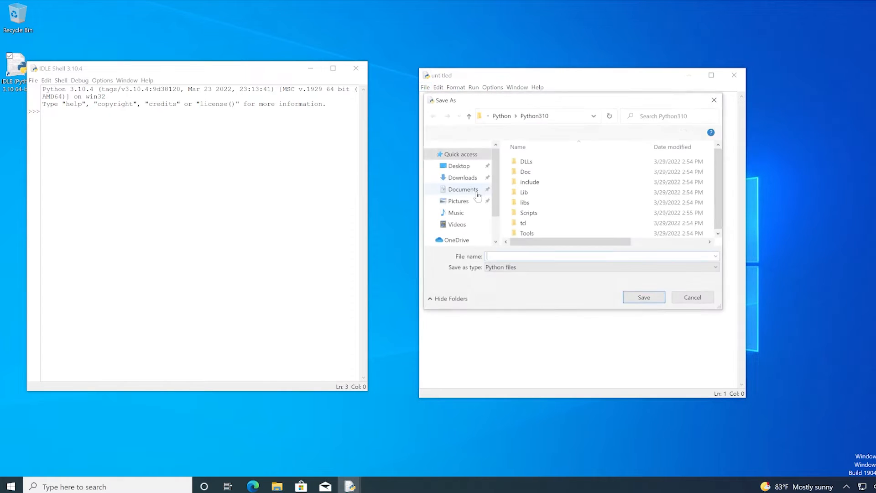
text(tes)
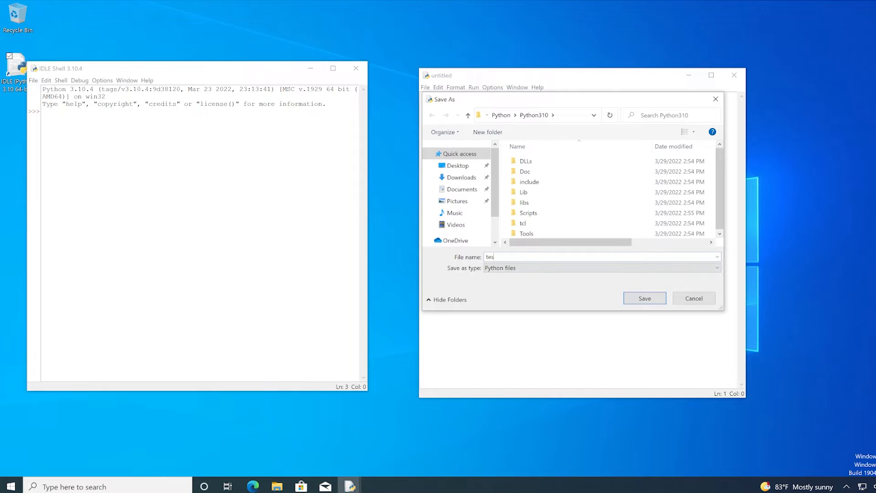
text(t1)
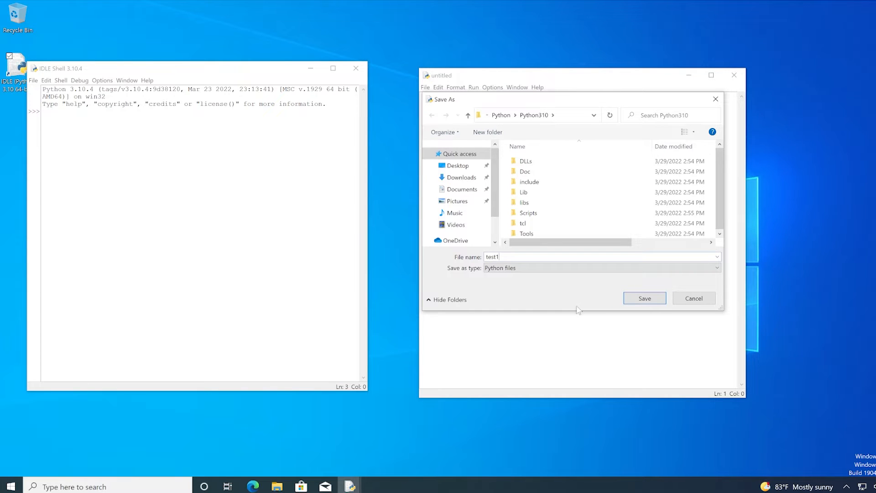
click(644, 298)
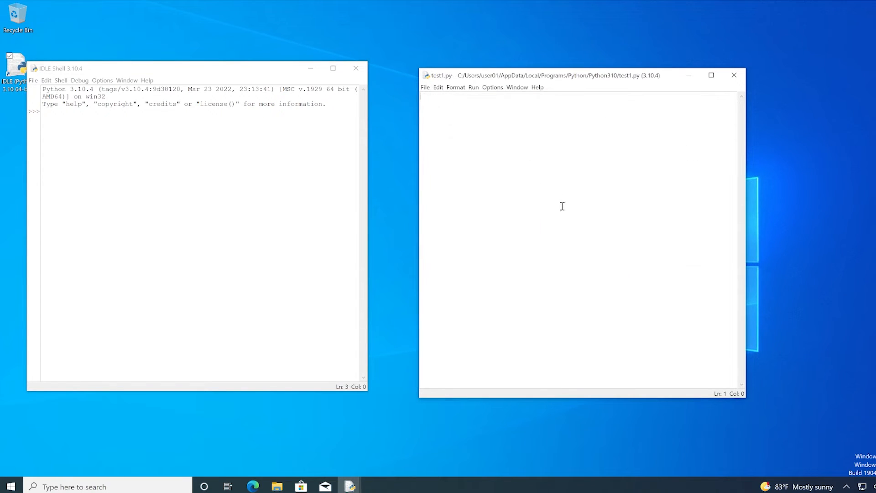
mouse_move(474, 87)
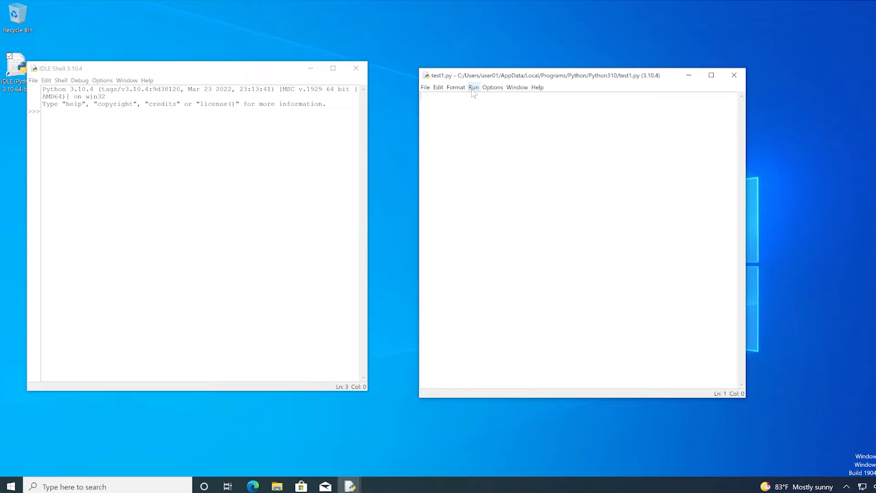
Step: Run the empty test1.py with Run Module so the Shell restarts
click(474, 88)
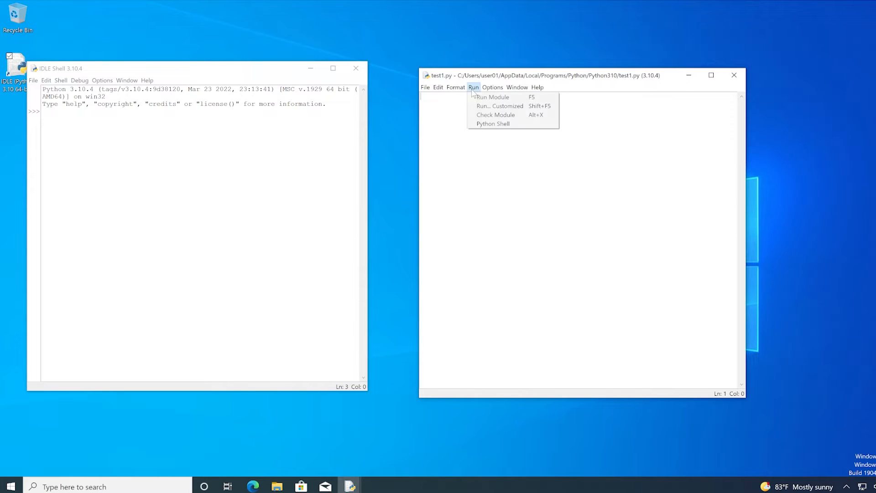
click(492, 97)
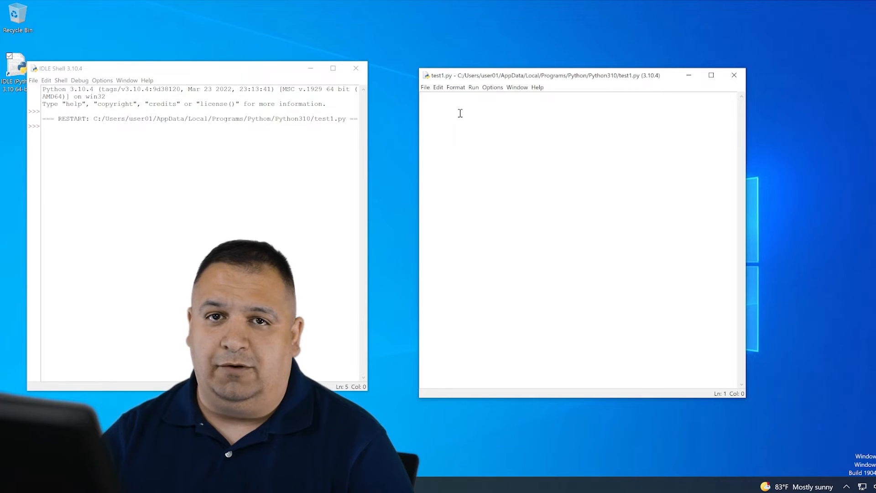
text(d)
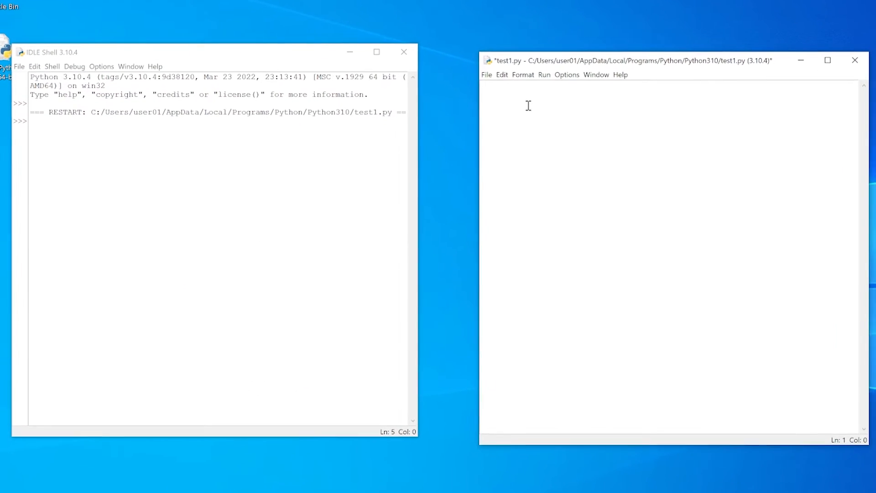
Step: Write a = 6, b = 7, c = a + b and print(c) in test1.py
text(a =)
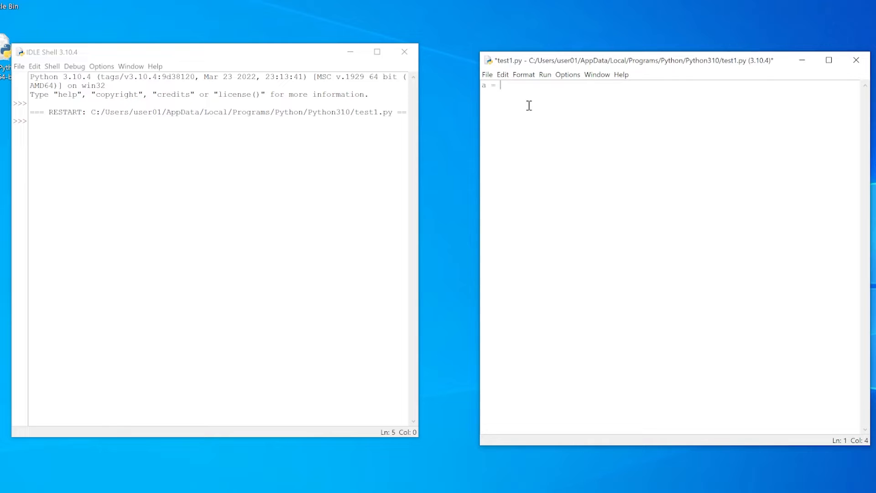
text(6)
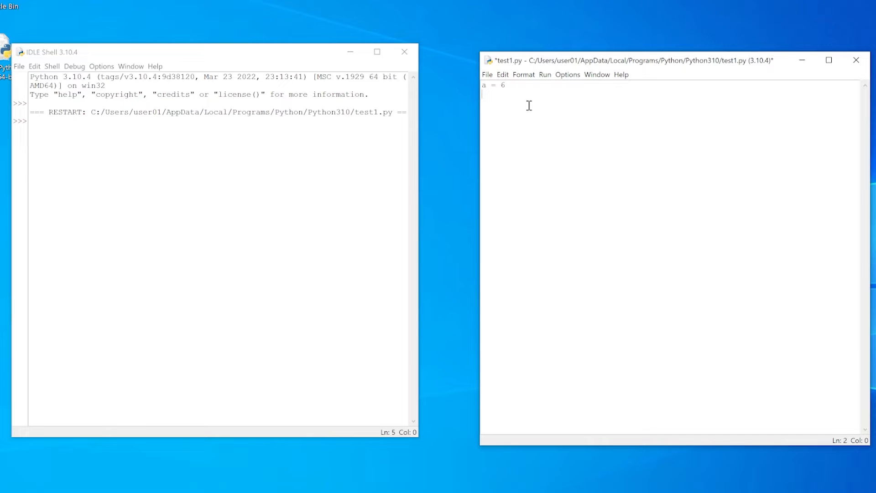
text(b = 7)
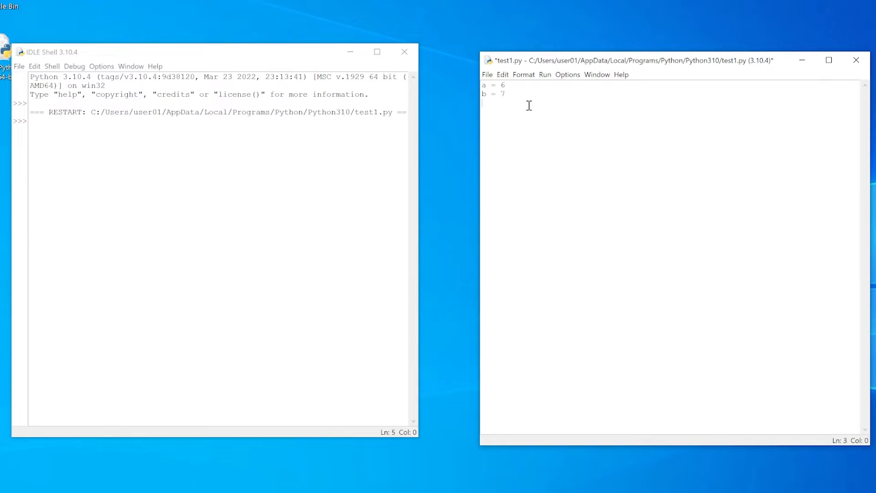
text(c = a + b)
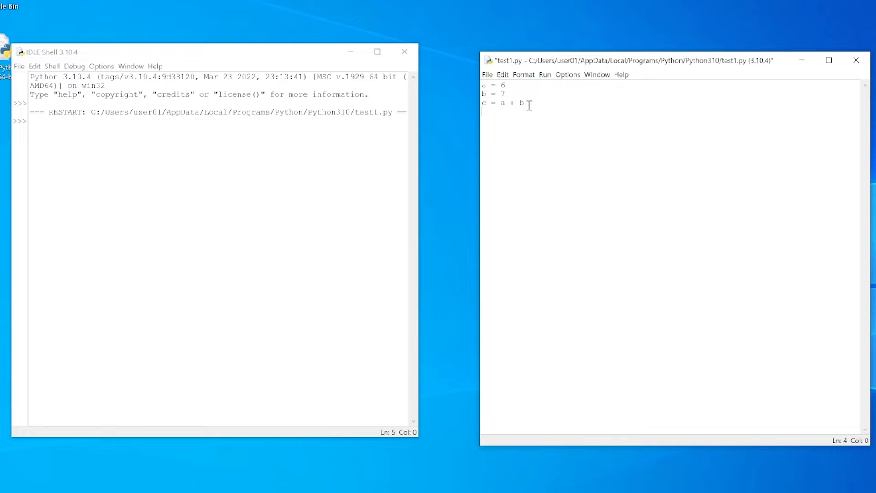
text(print()
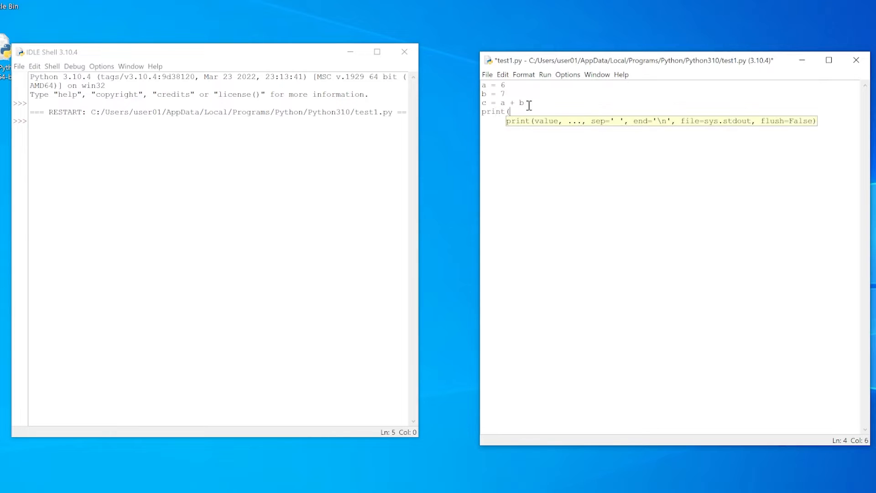
text(c))
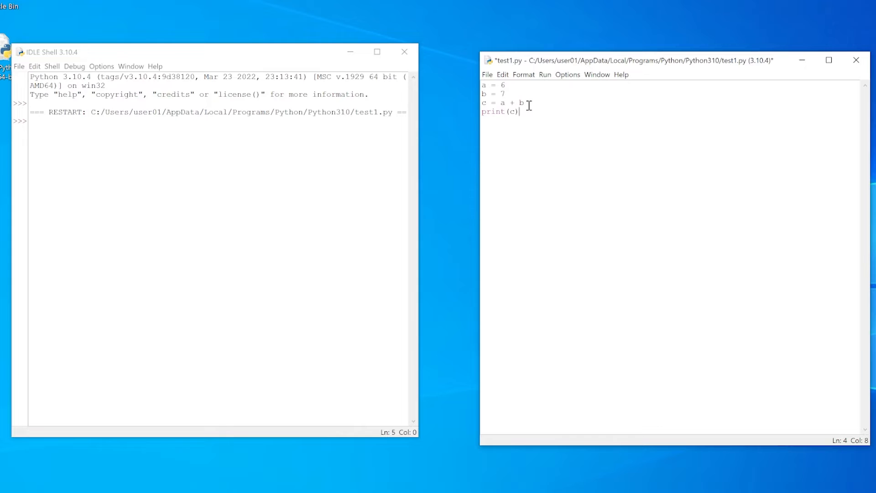
mouse_move(555, 69)
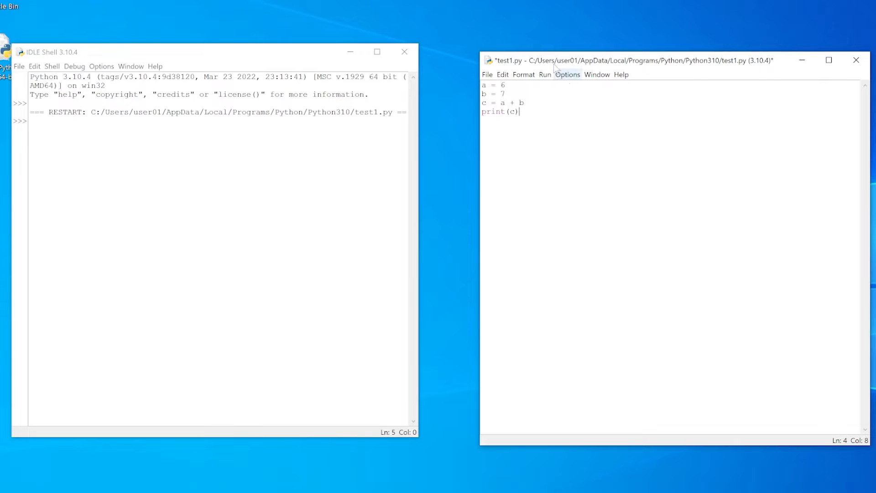
Step: Run the script so the Shell prints 13, then add blank lines below the code
click(487, 74)
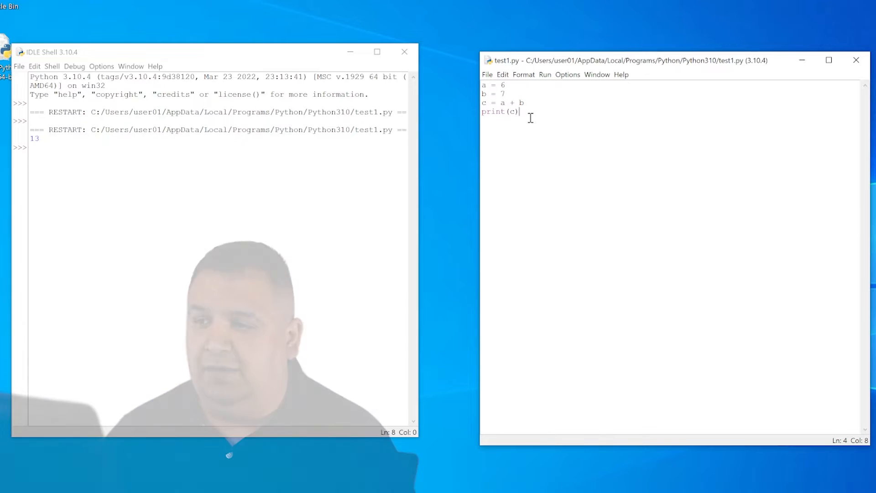
key(Return)
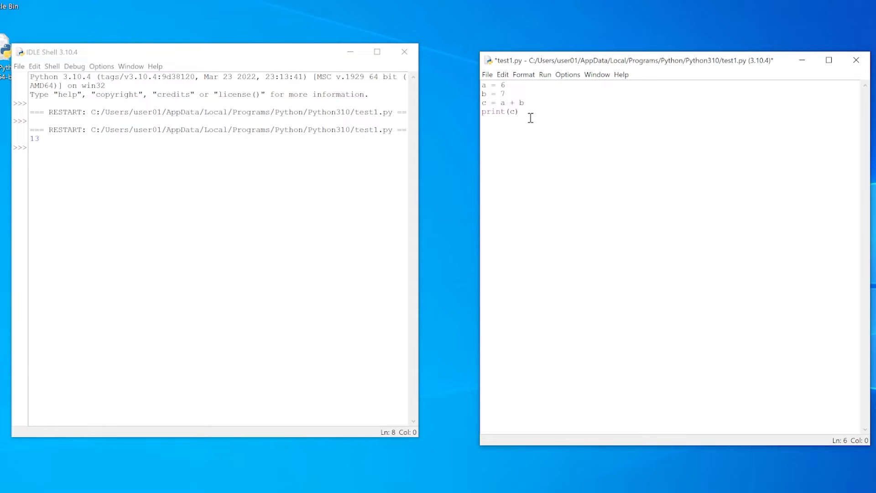
Step: Add the line instructor = "Mr. Salazar" to the script
text(i)
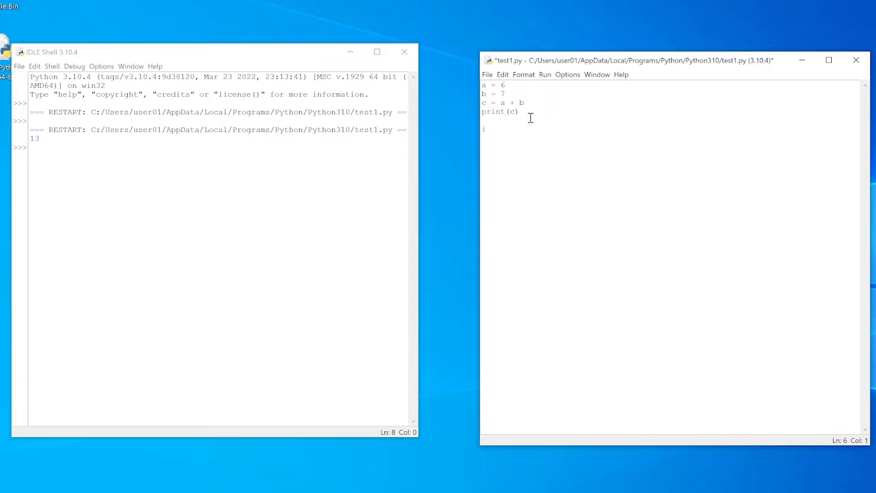
text(nstructor)
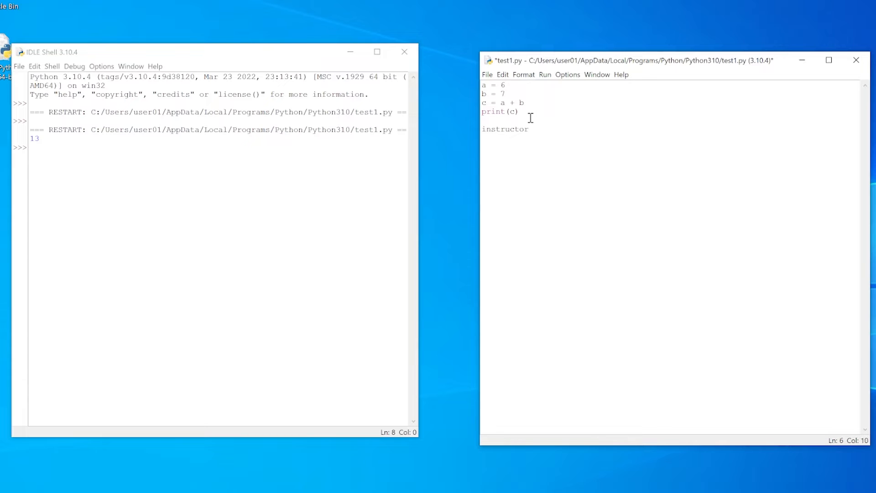
text(= ")
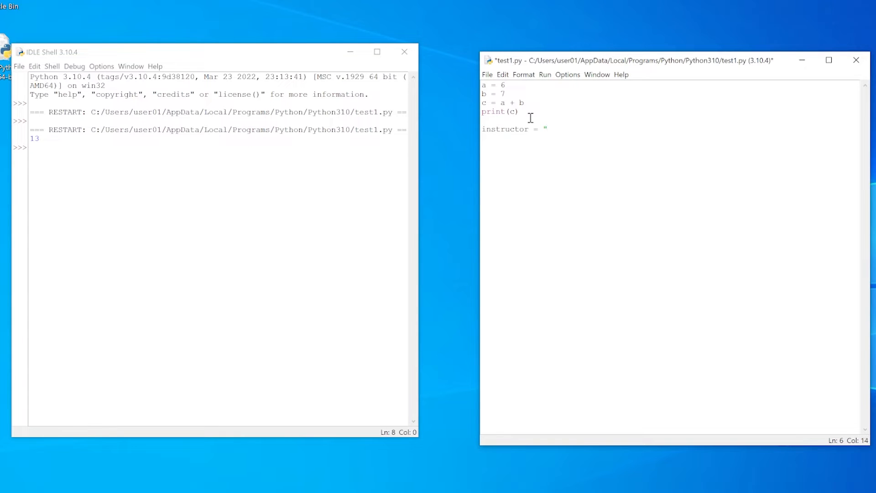
text(Mr.)
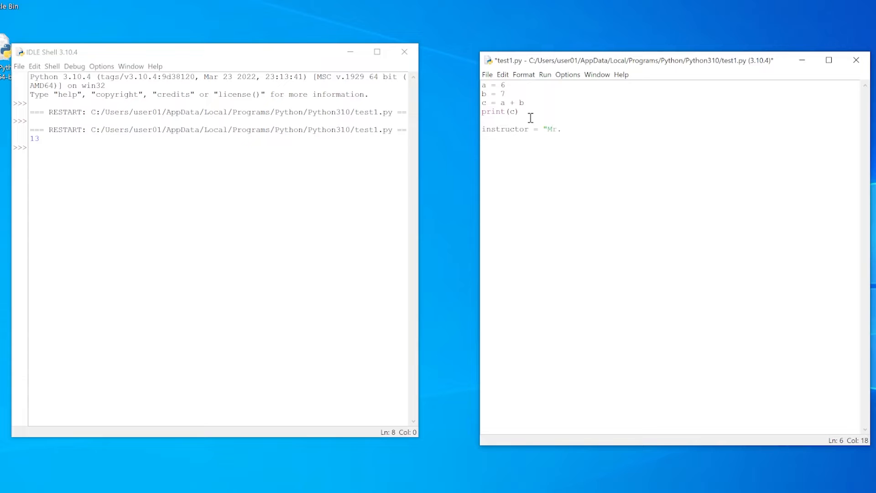
text(Salazar")
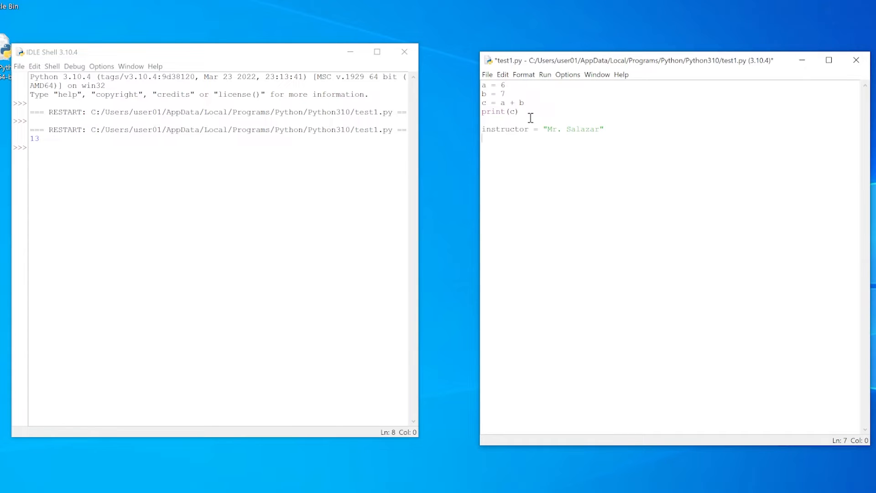
Step: Add print(instructor) and highlight that line after the run shows Mr. Salazar
text(p)
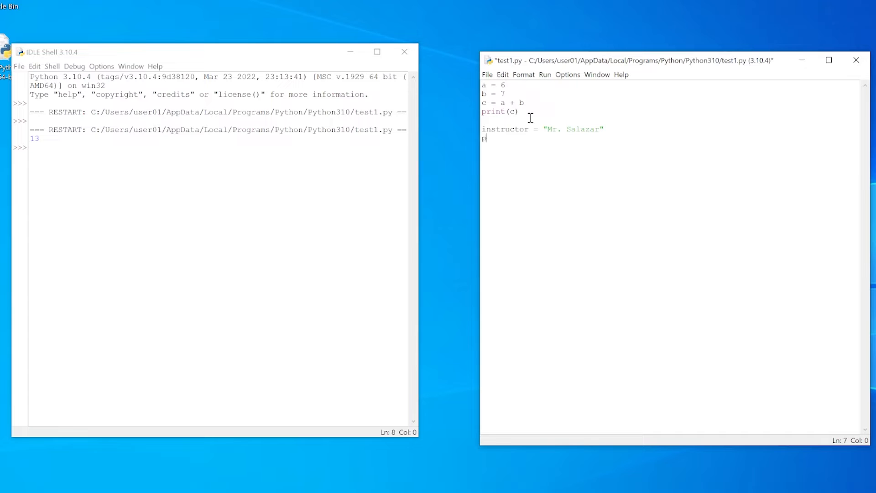
text(rint()
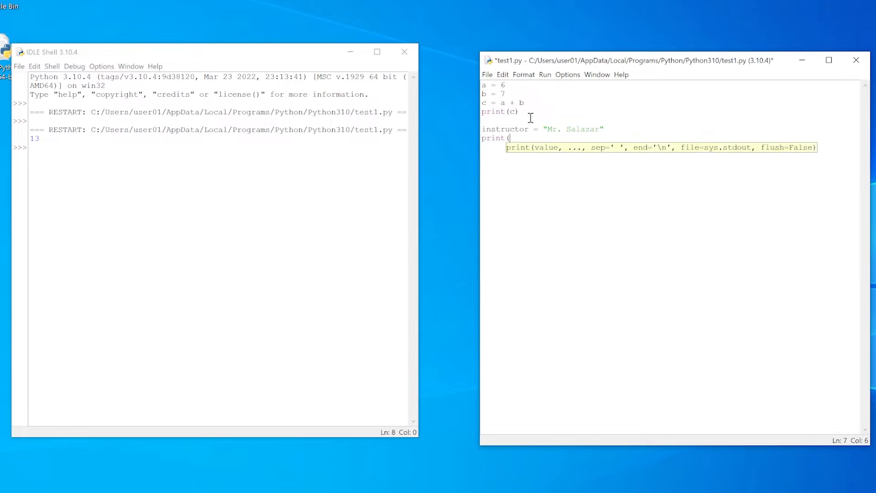
text(instructor)
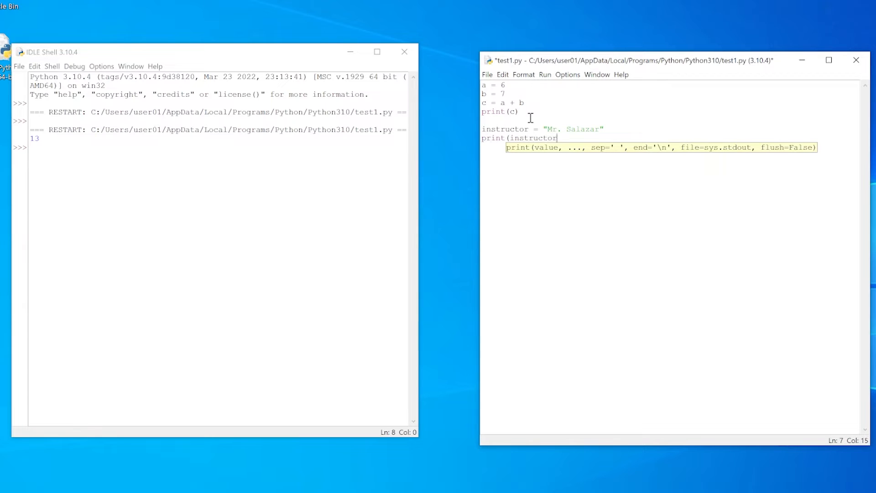
text())
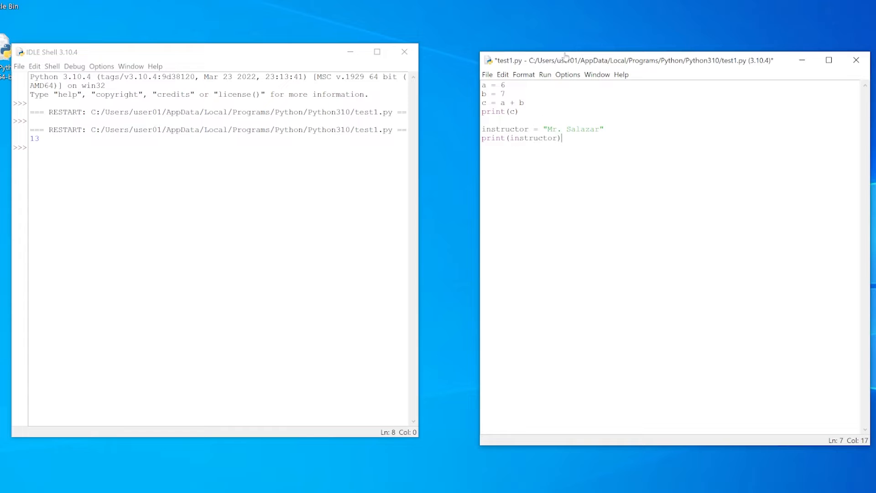
mouse_move(500, 78)
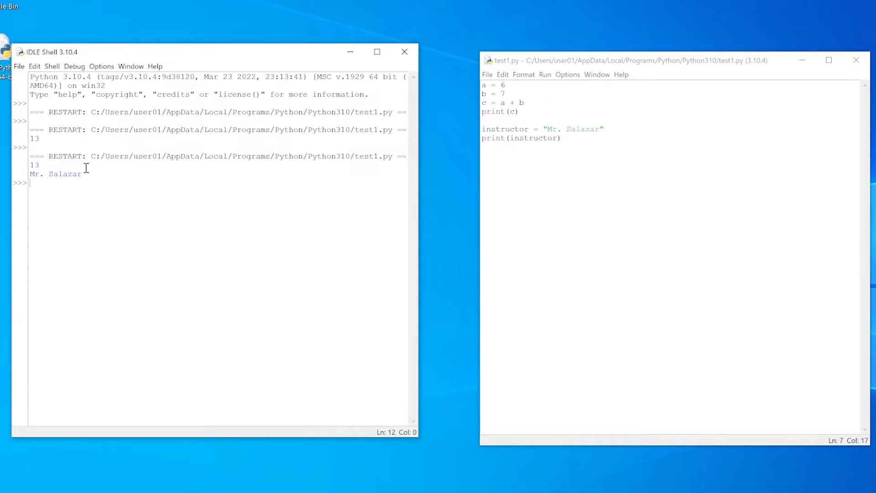
double_click(56, 173)
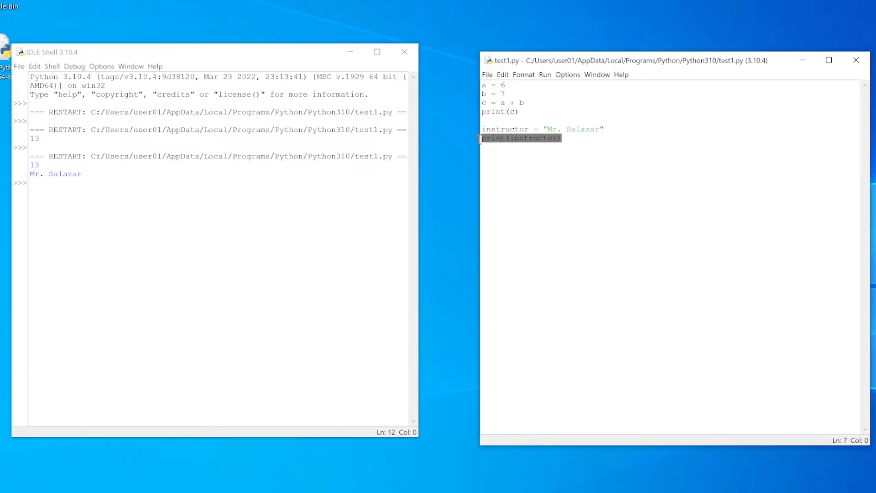
Step: Add d = 2, e = 4, f = d + e and print(f) below the existing code
click(78, 183)
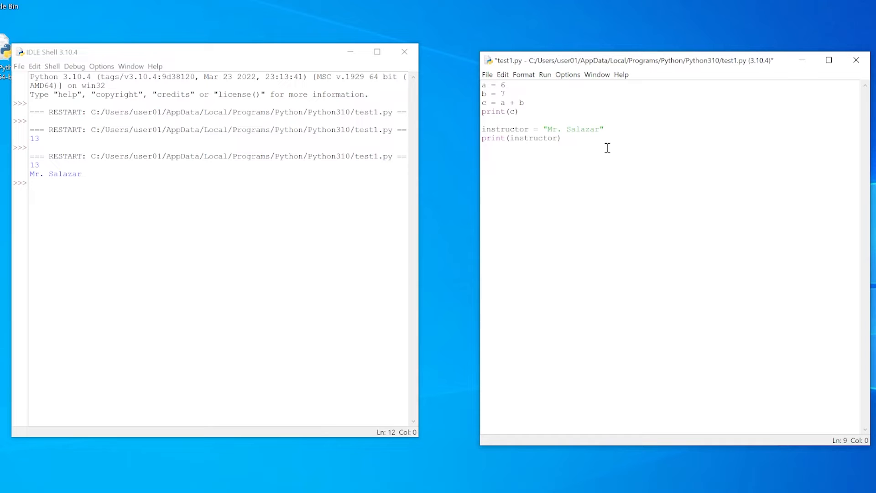
text(d = 2)
text(e)
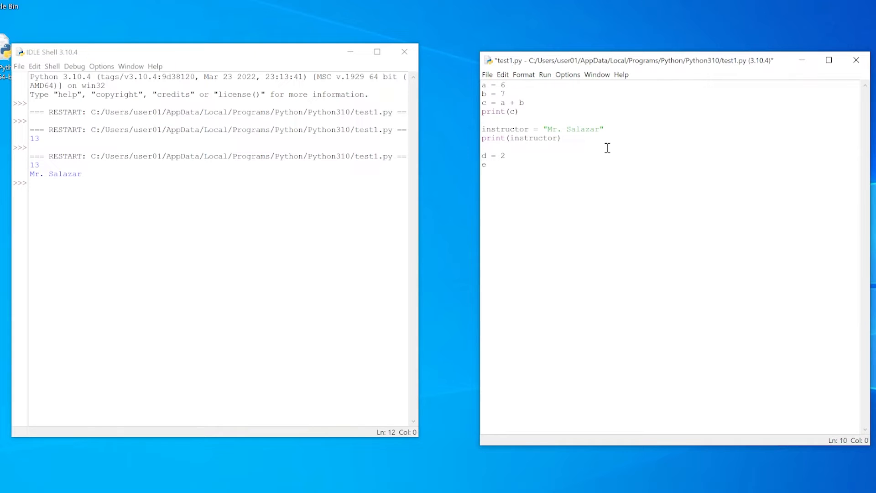
text(= 4)
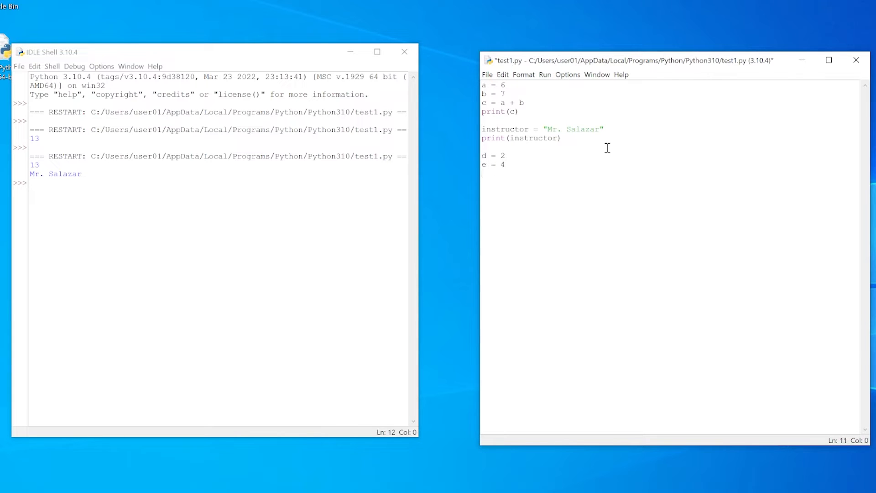
text(f = d +)
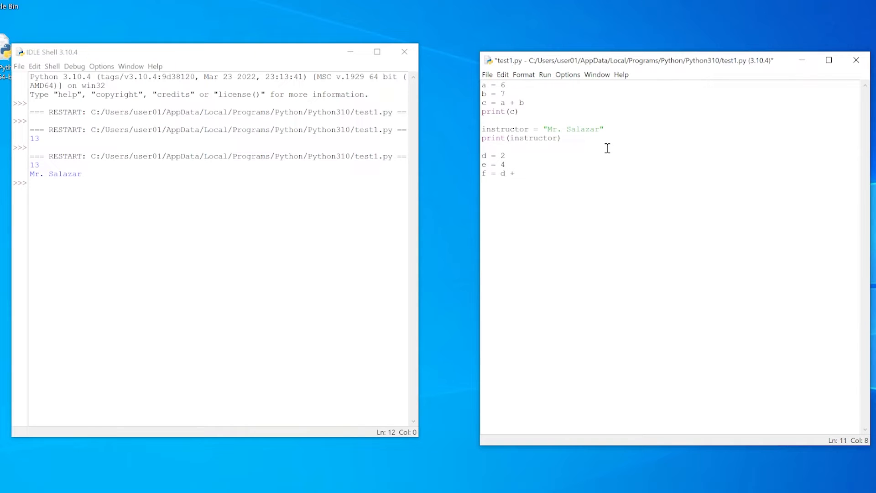
text(e)
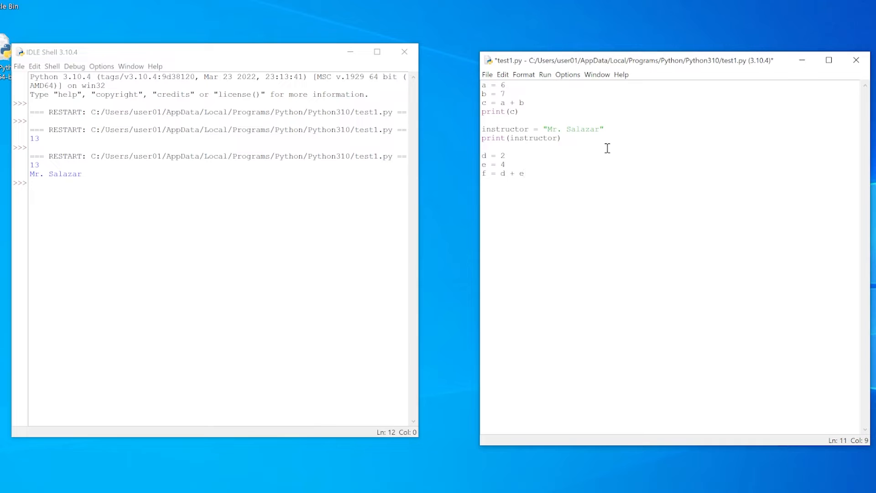
text(print()
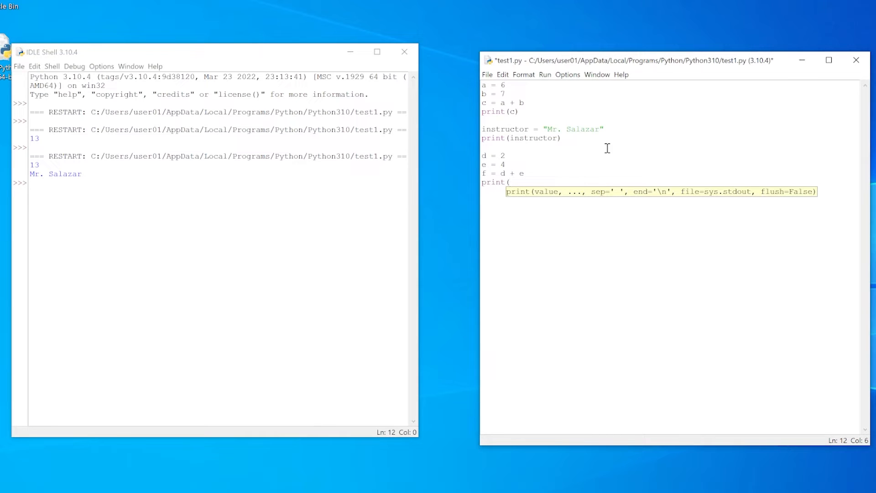
text(f))
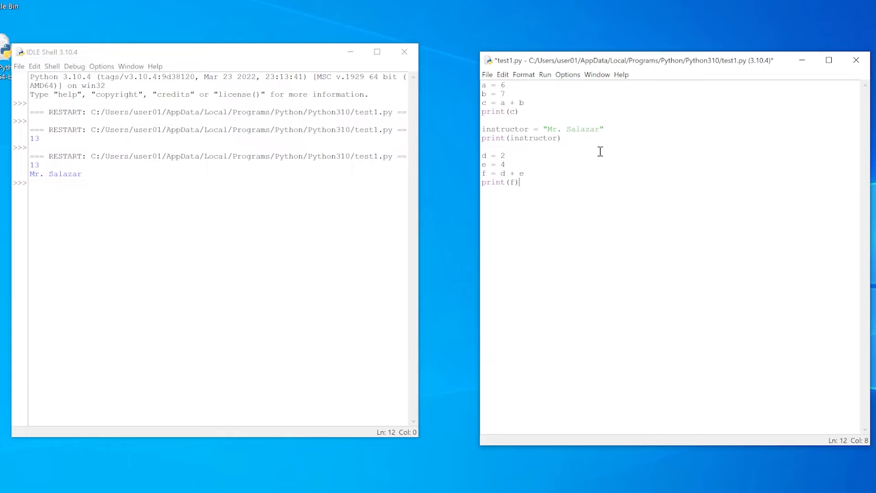
Step: Run the module, confirming the save, so the Shell prints 6
click(544, 74)
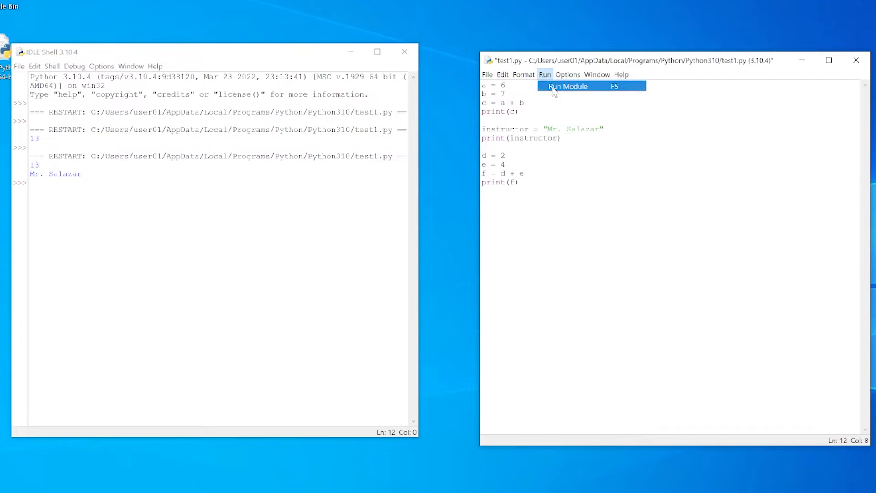
click(568, 86)
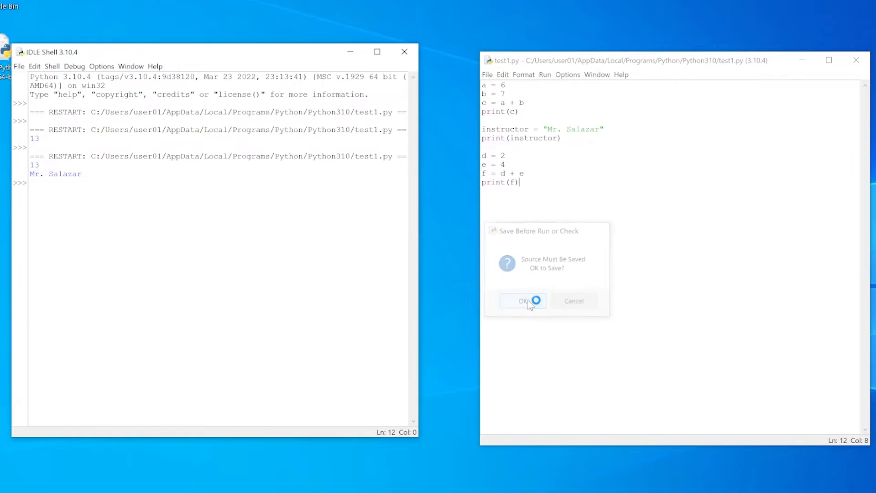
click(522, 301)
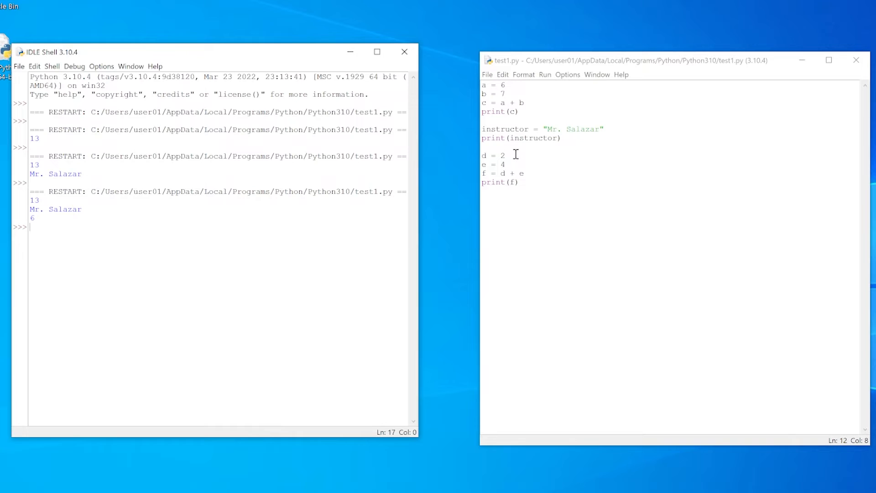
mouse_move(614, 131)
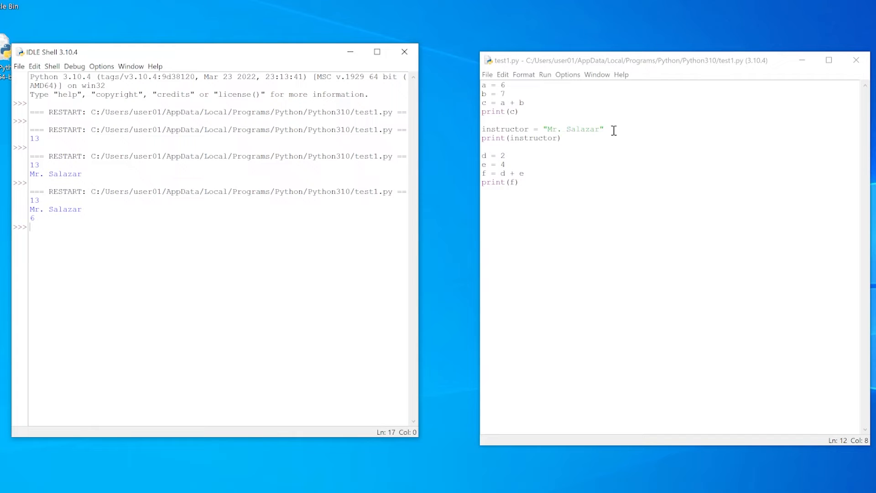
Step: Wrap the values of d and e in quotes so they become the strings "2" and "4"
double_click(571, 128)
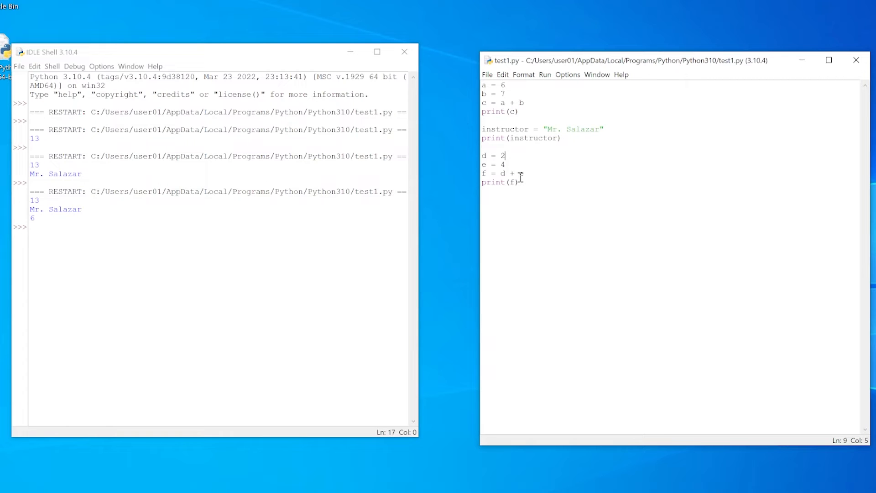
text(")
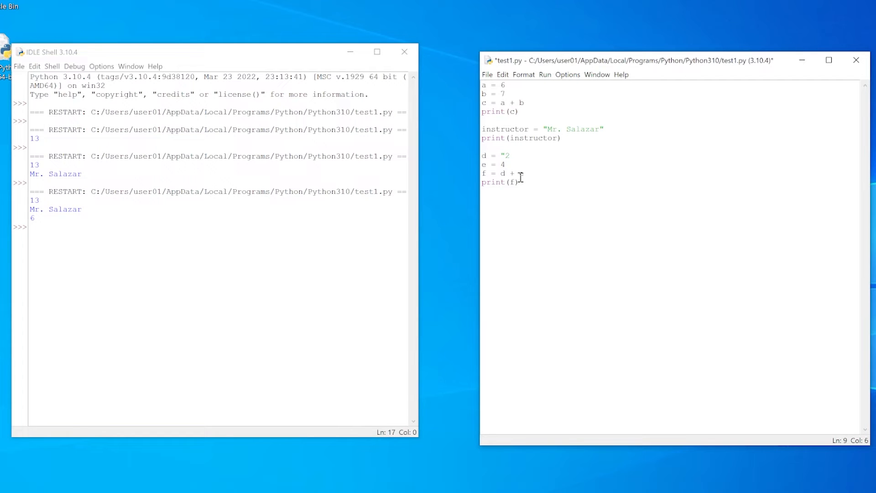
click(501, 164)
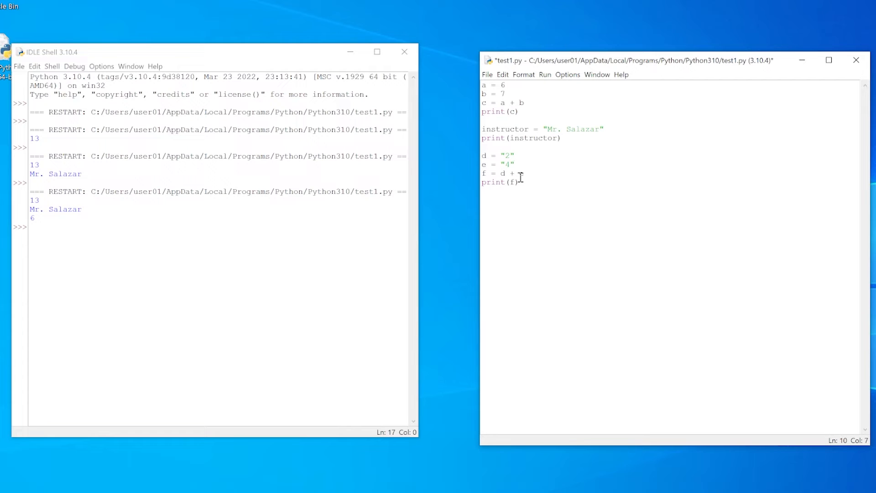
text(e)
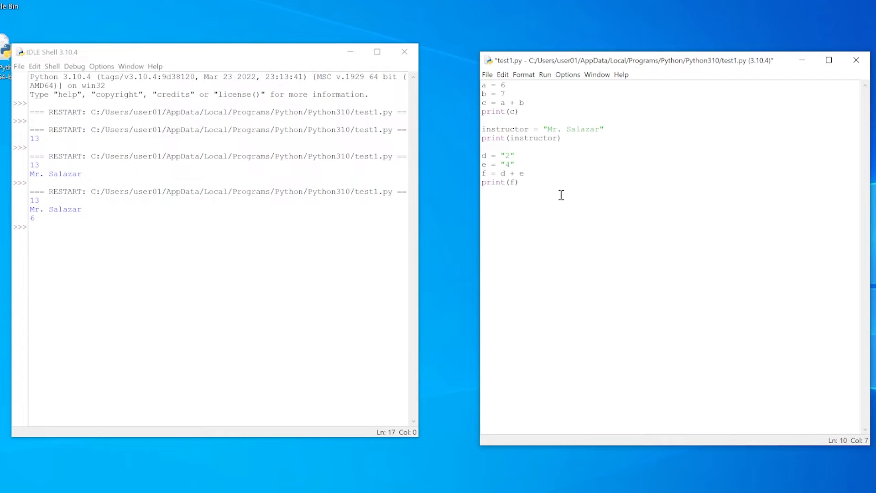
mouse_move(98, 205)
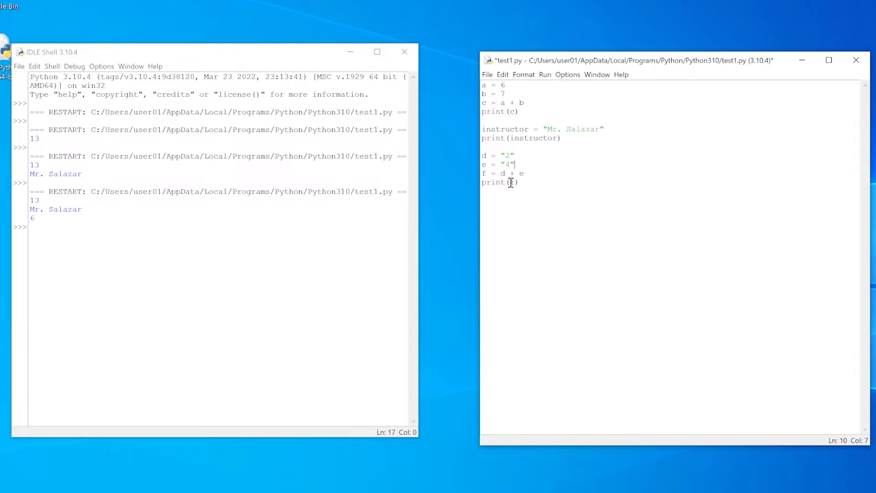
Step: Save and run the module so the Shell prints 24 instead of 6
click(544, 74)
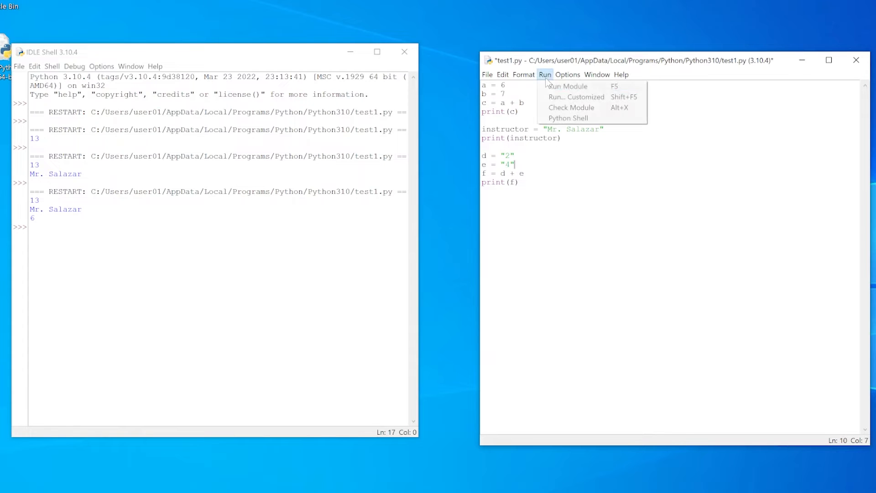
click(567, 86)
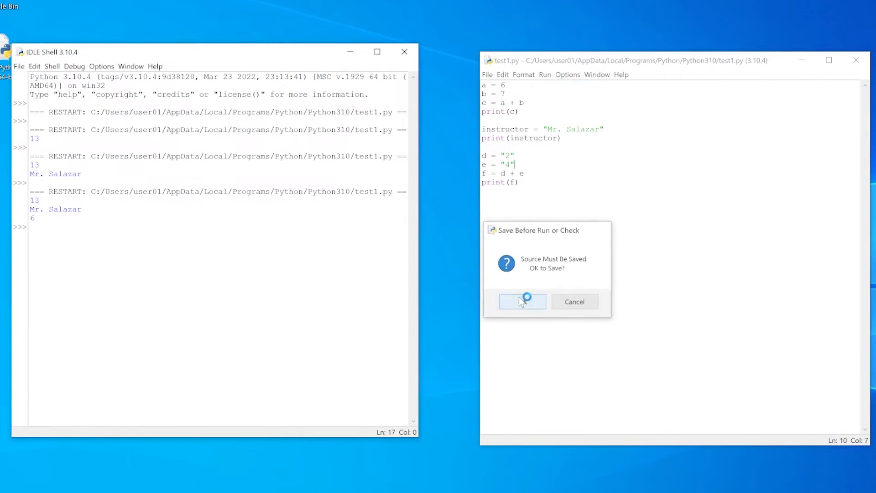
click(522, 301)
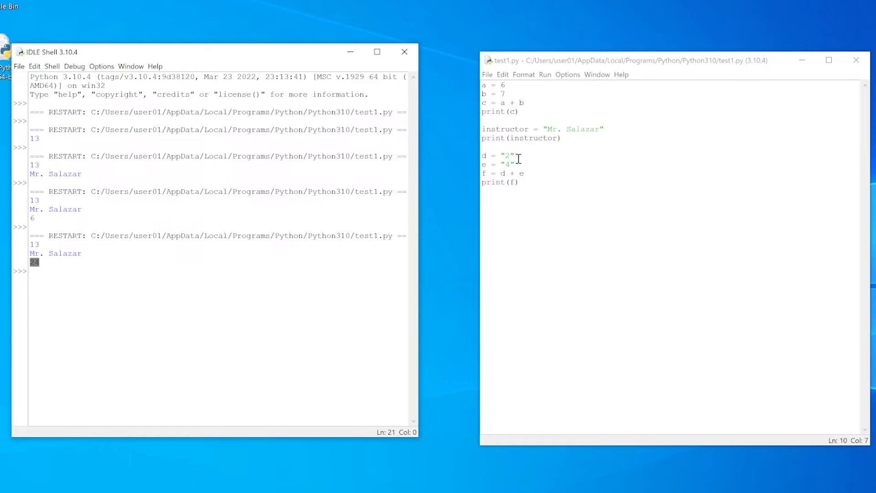
double_click(505, 155)
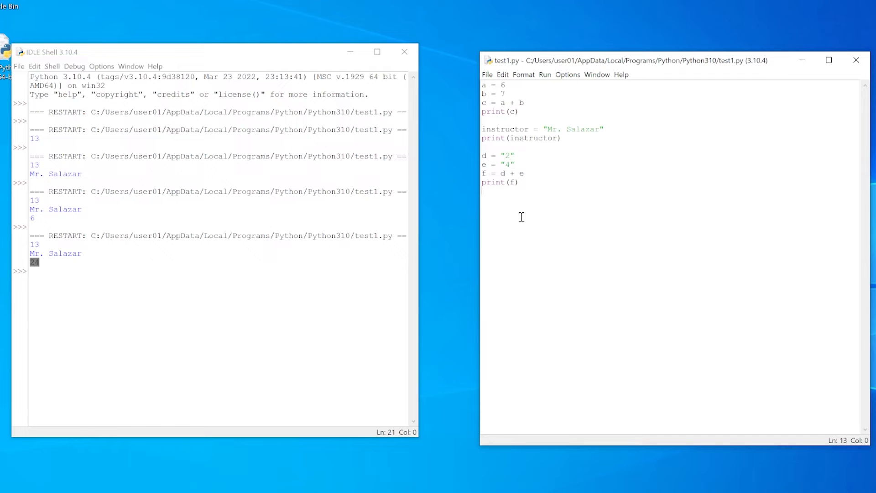
Step: Add firstName = "Joe" and lastName = "Smith" below the existing code
key(Return)
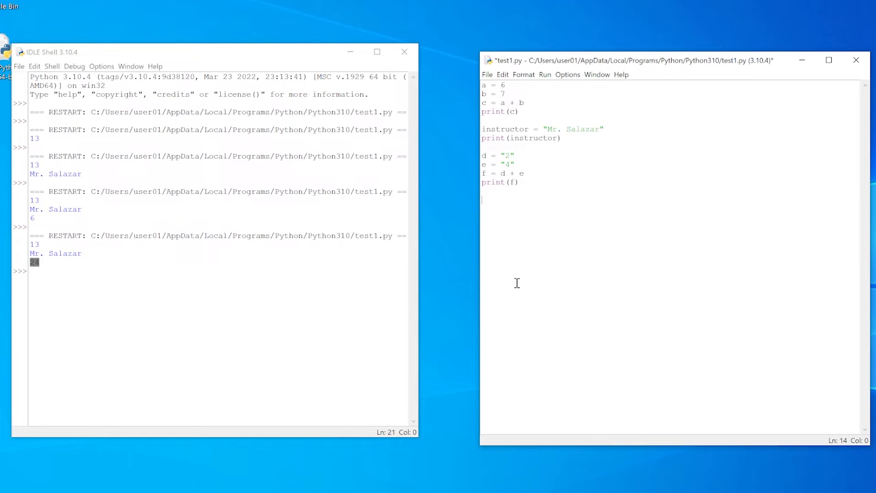
text(firs)
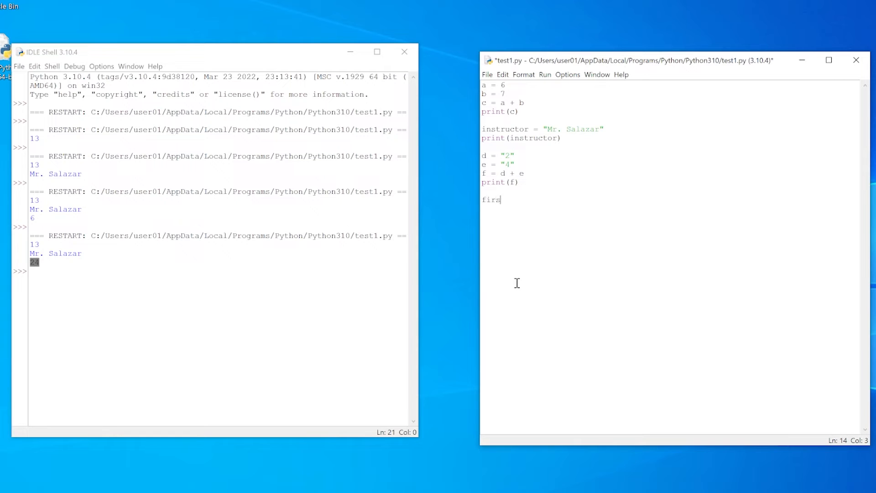
text(tName =)
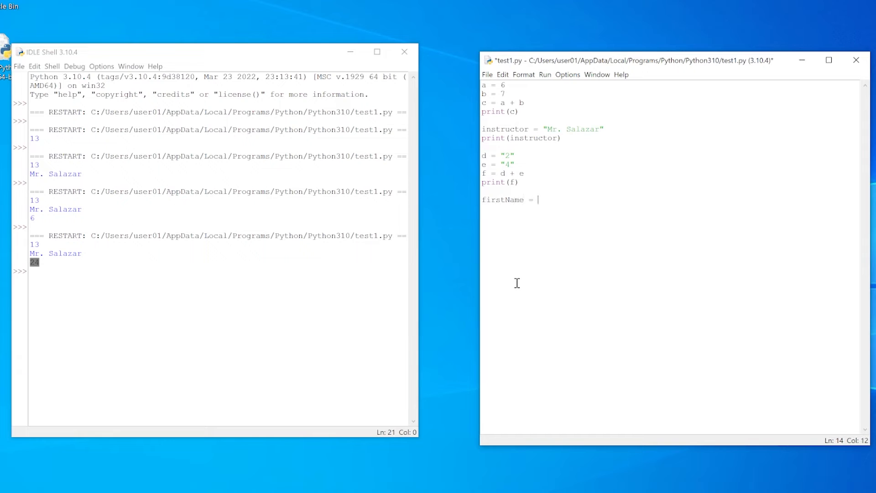
text("J)
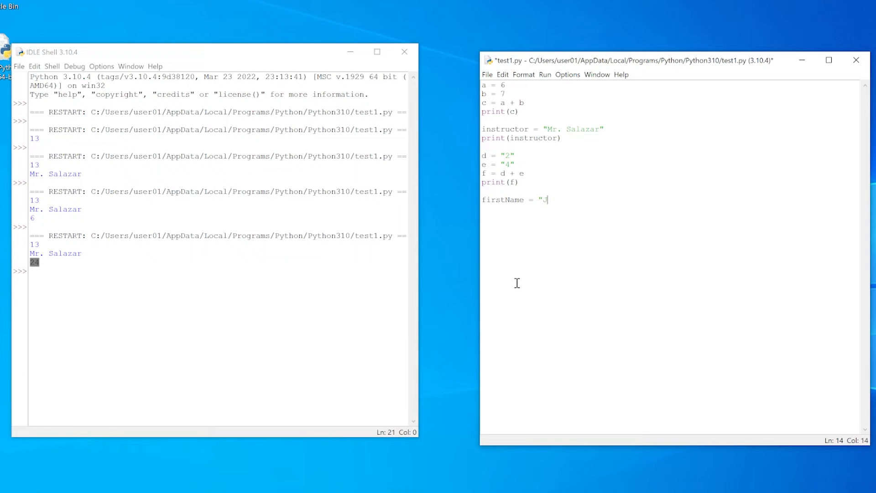
text(oe")
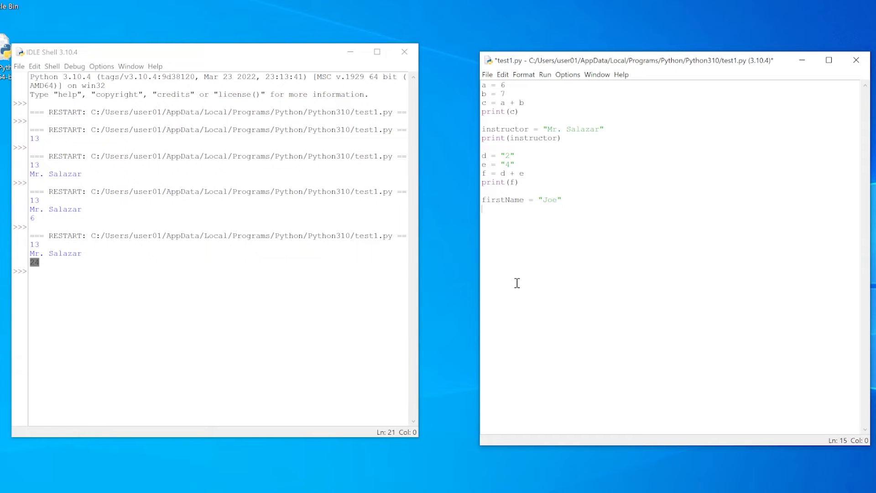
text(Last)
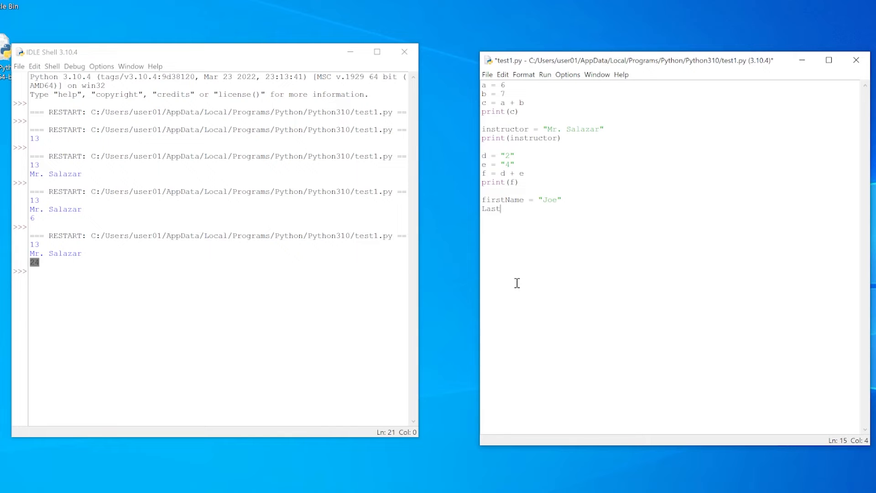
text(Name = ")
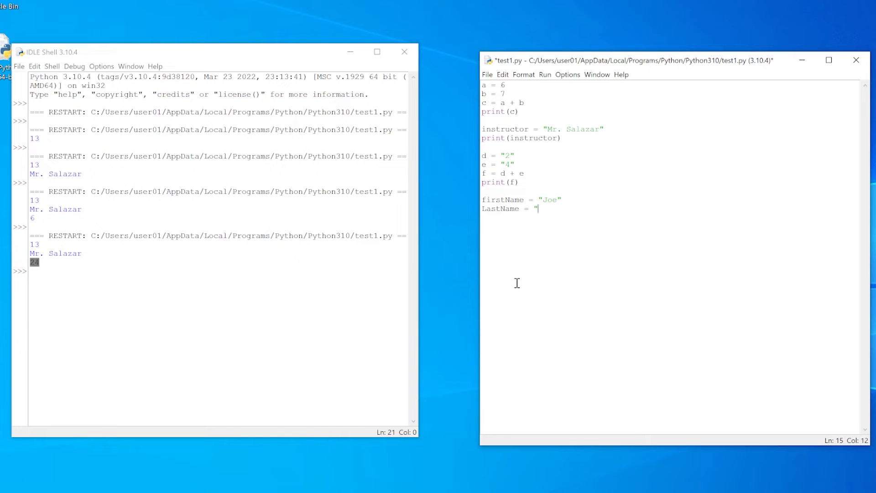
text(Smith)
click(673, 218)
text(fullname = firs)
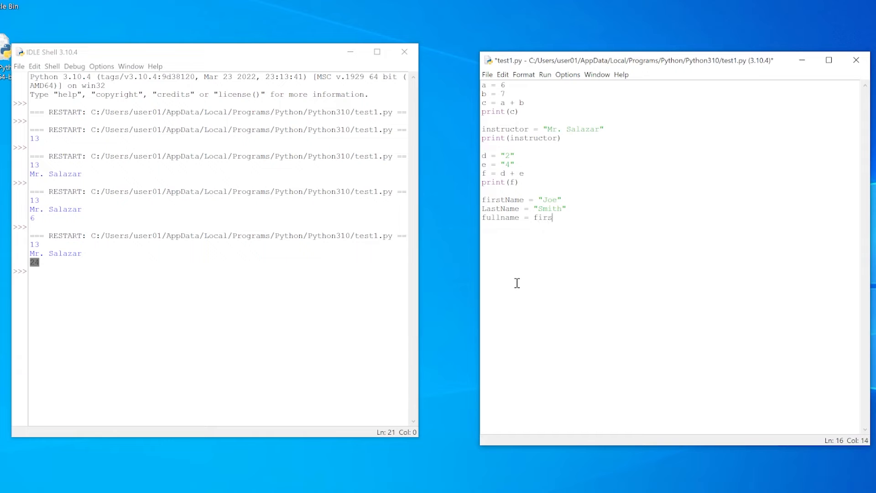
Step: Build fullname = firstName + " " + lastName and print(fullname)
text(tName +)
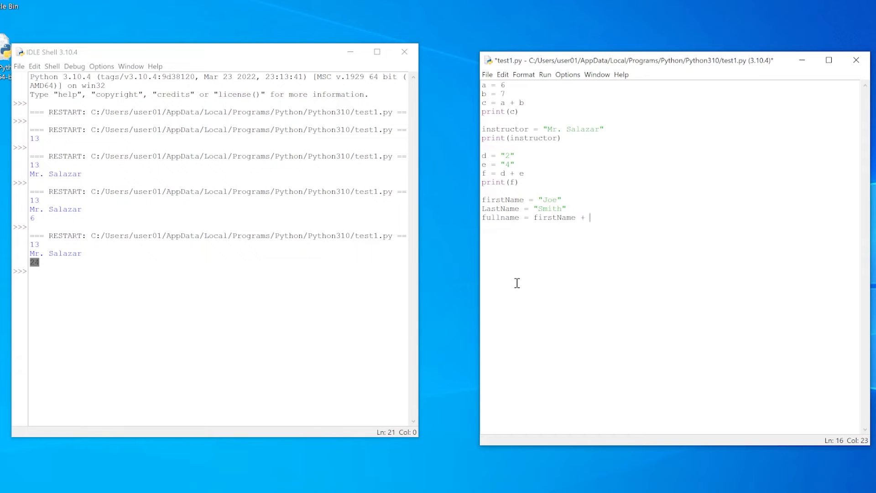
text(" ")
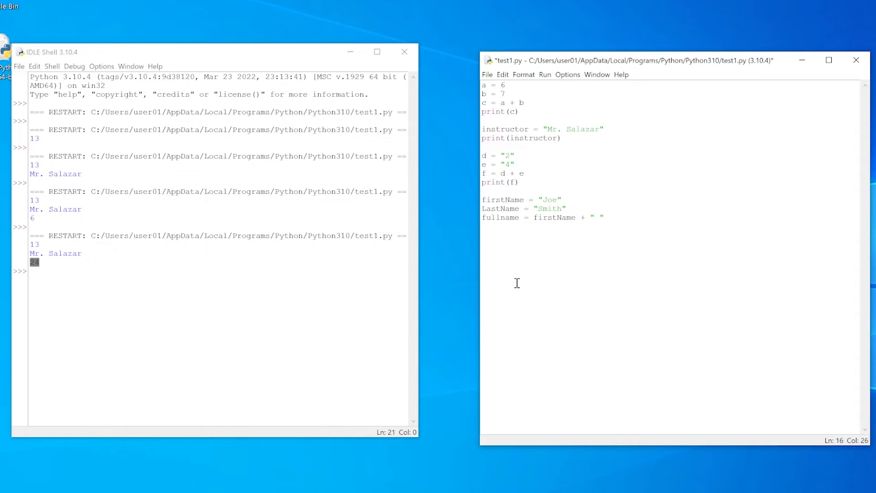
text(+ l)
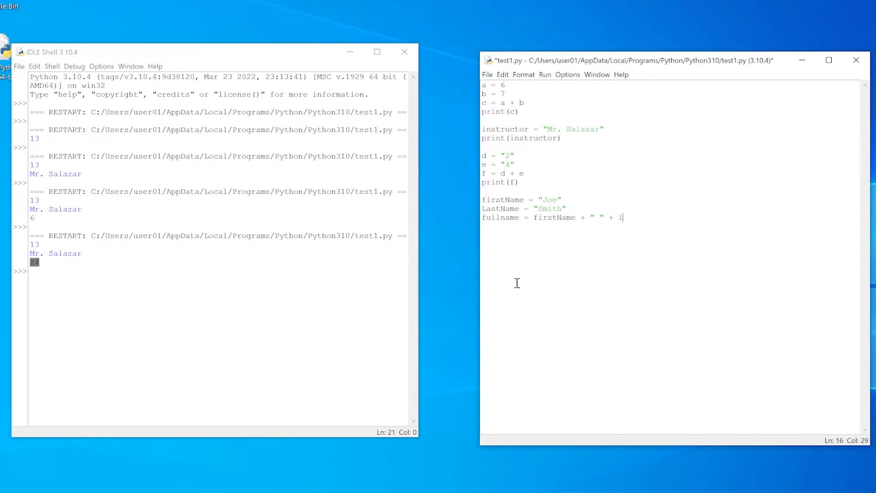
text(astName)
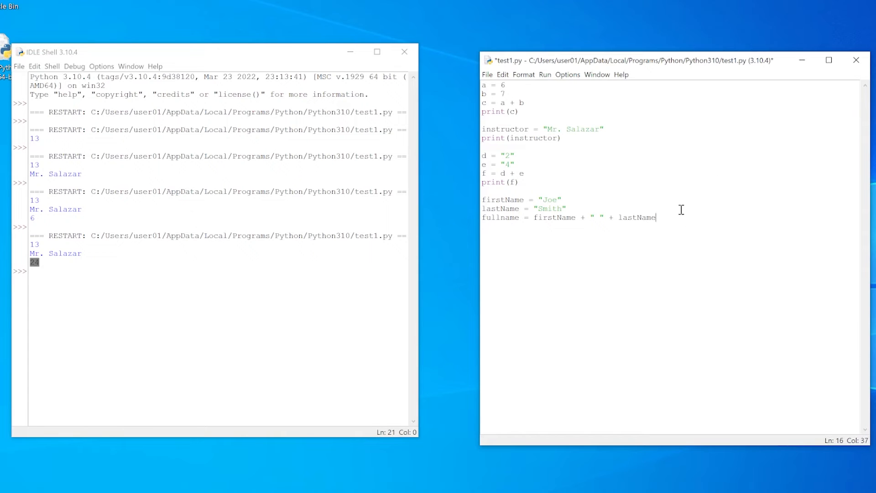
mouse_move(681, 247)
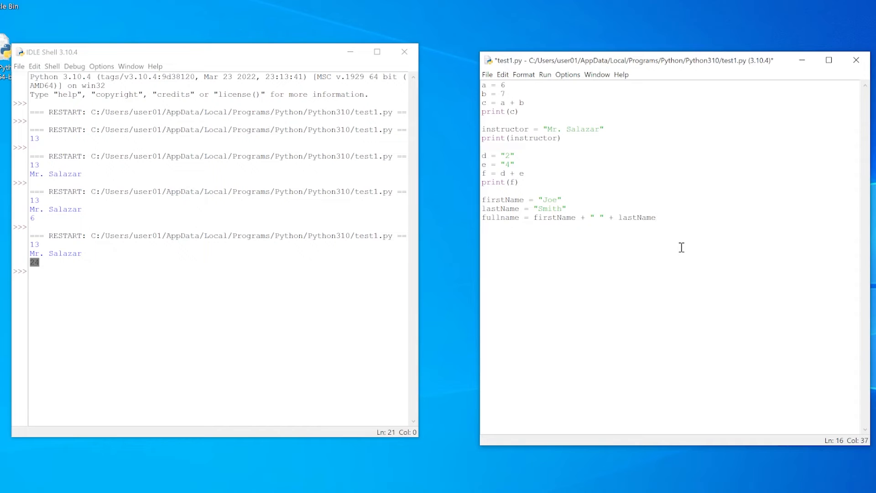
text(print(fulln)
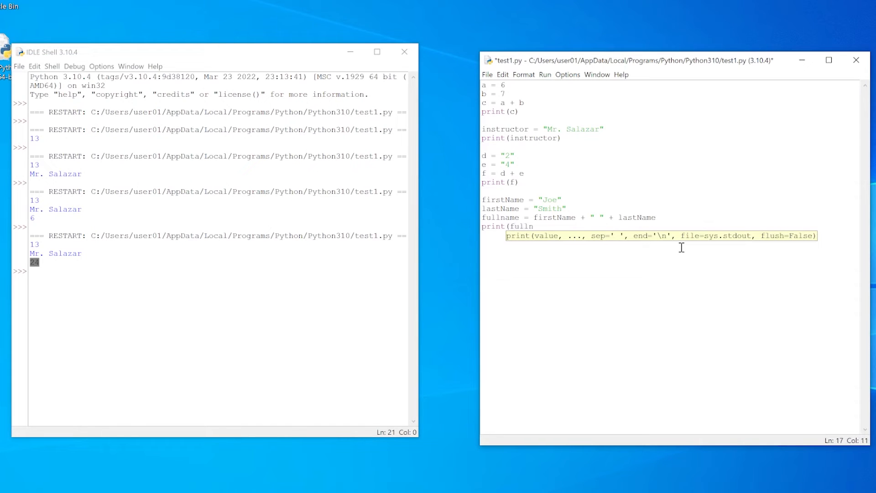
text(ame()
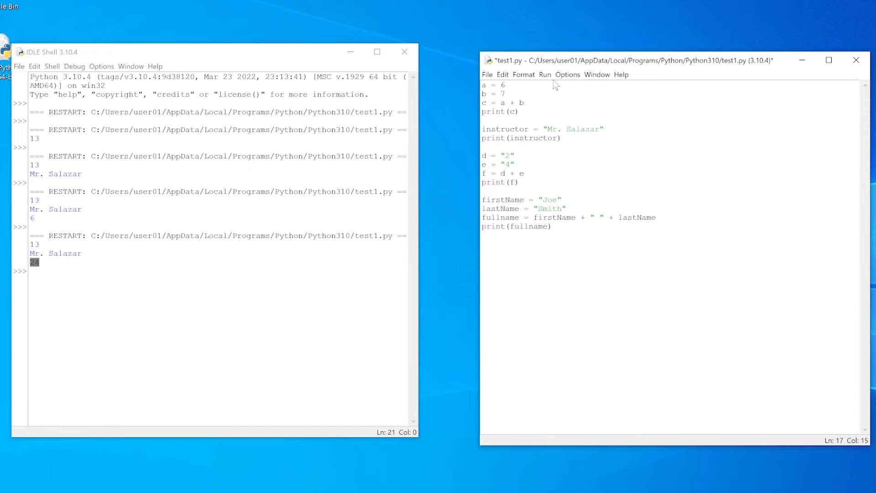
Step: Save and run the module so the Shell shows Joe Smith
click(544, 74)
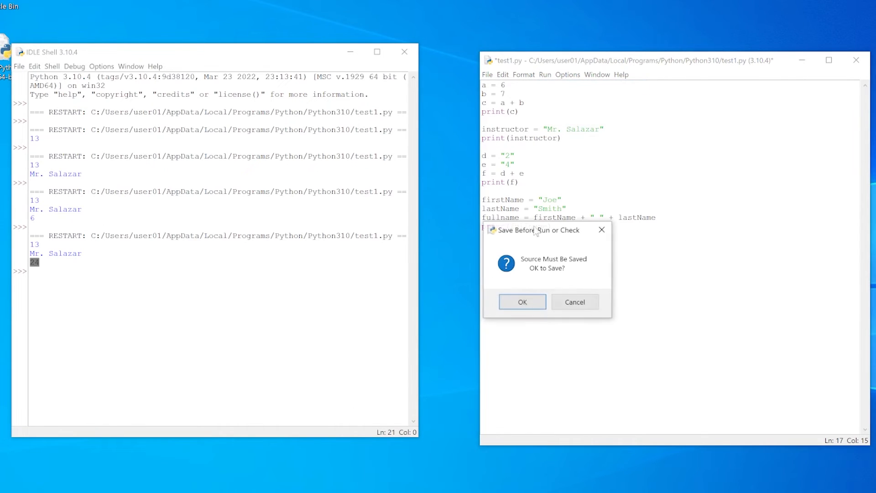
click(521, 302)
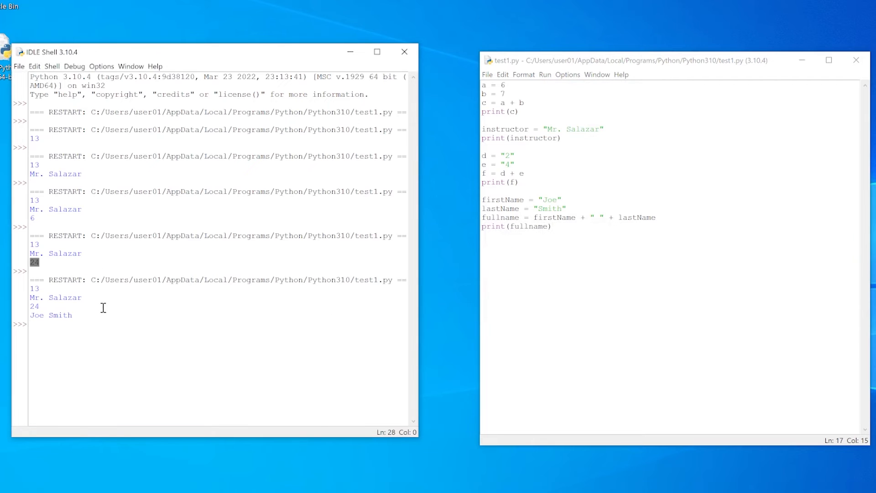
click(53, 330)
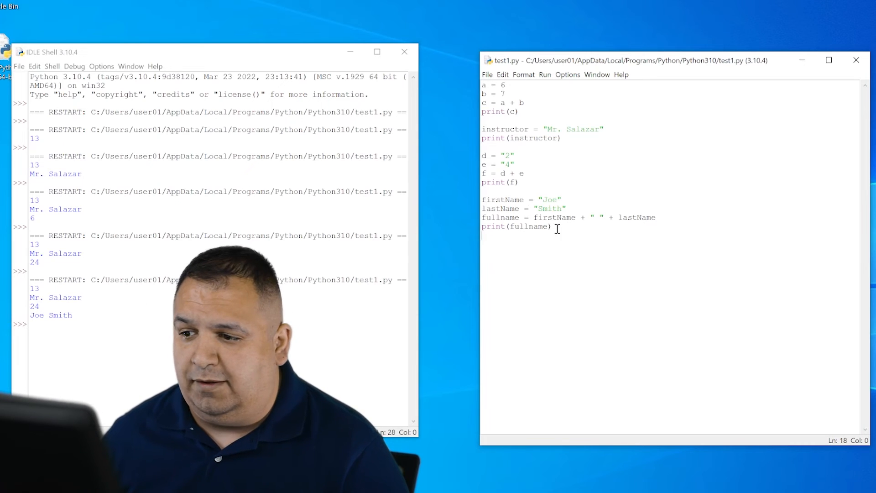
Step: Change the print line to print("Hello new user. This is your full name", fullname)
click(604, 217)
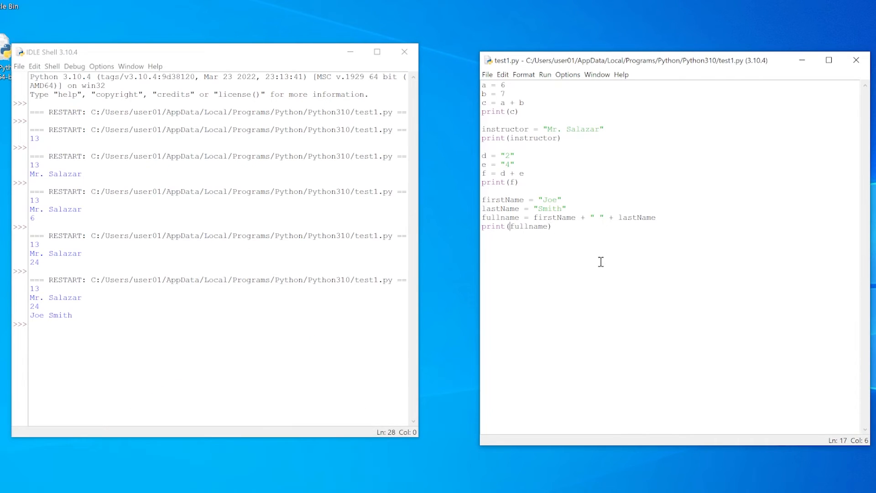
text(Hello new)
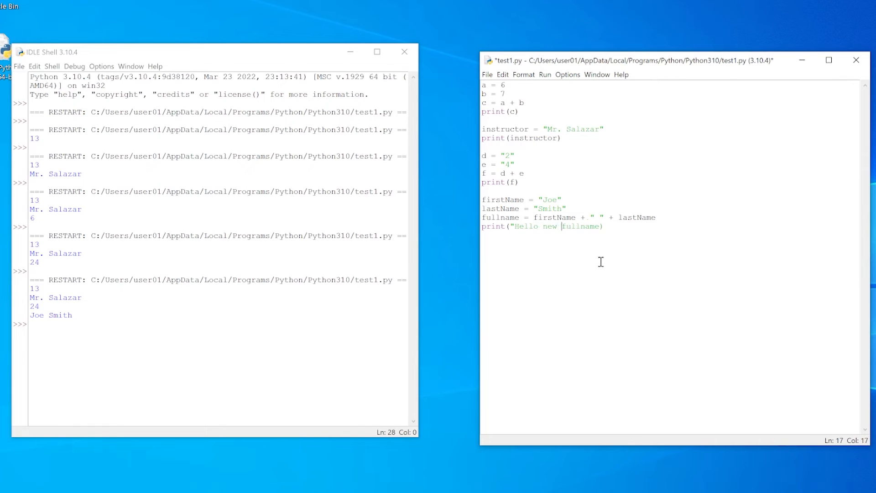
text(user",)
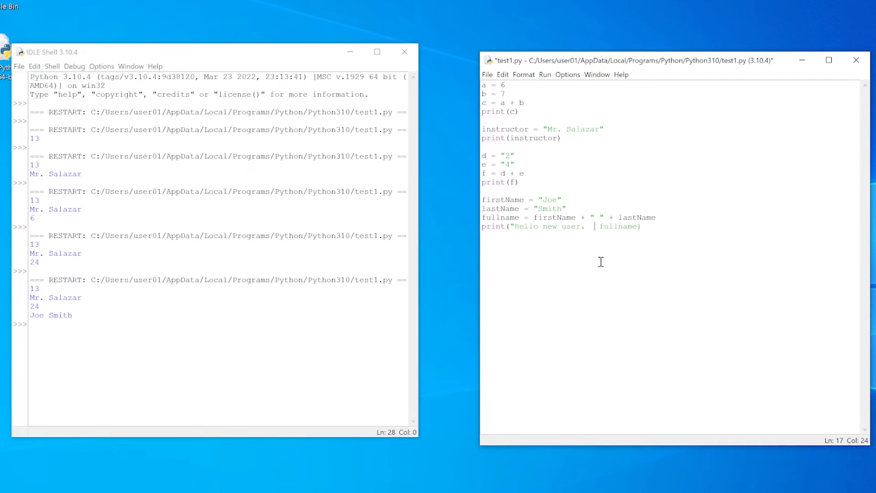
text(This is your fullname",)
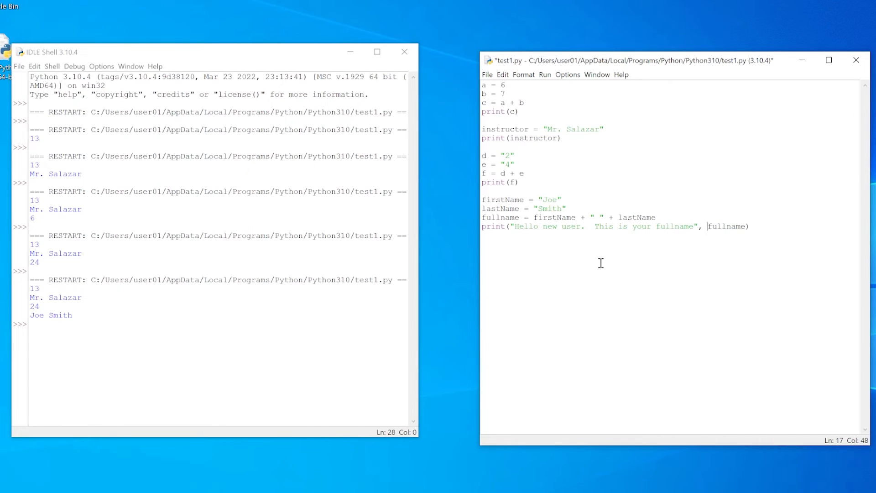
mouse_move(568, 74)
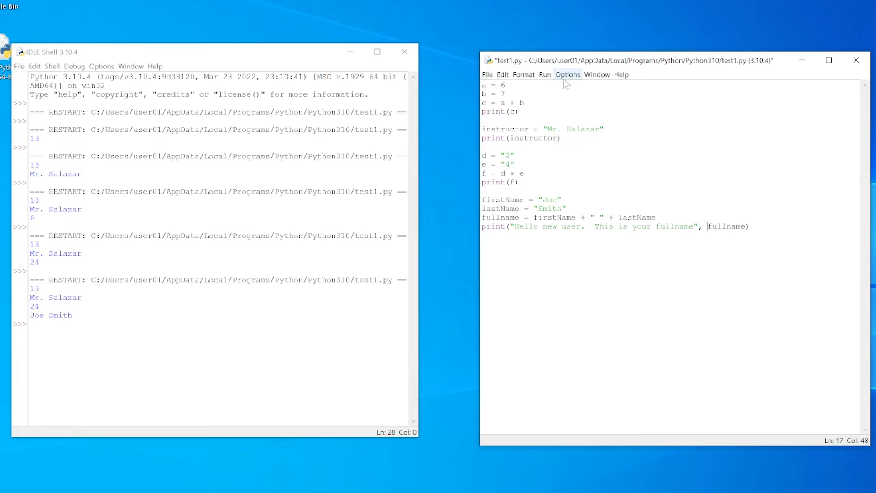
Step: Save and run the module twice so the greeting appears with Joe Smith
click(566, 86)
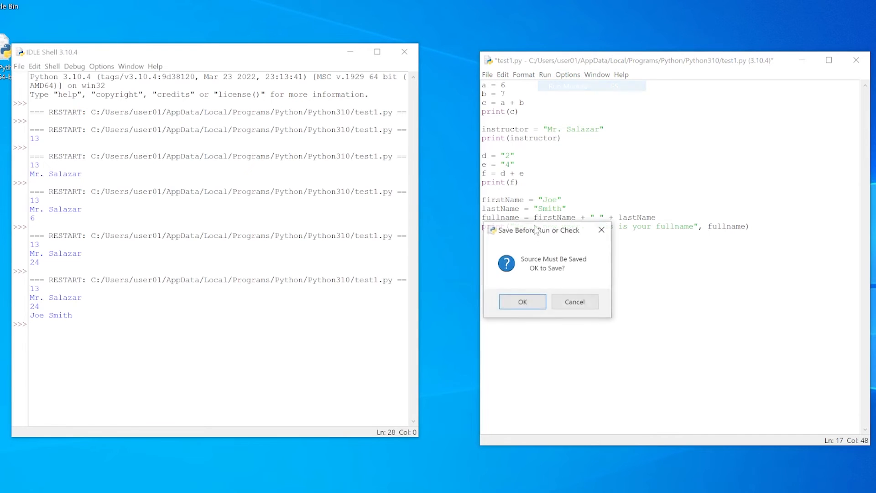
click(522, 302)
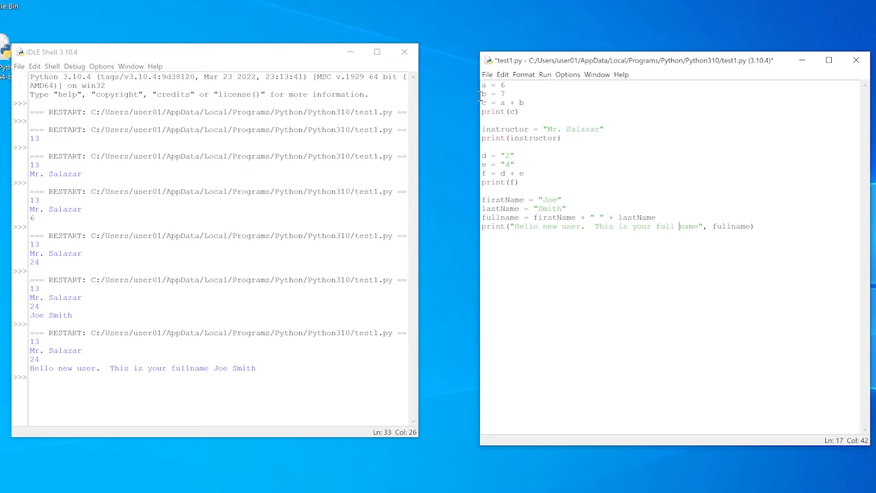
click(567, 85)
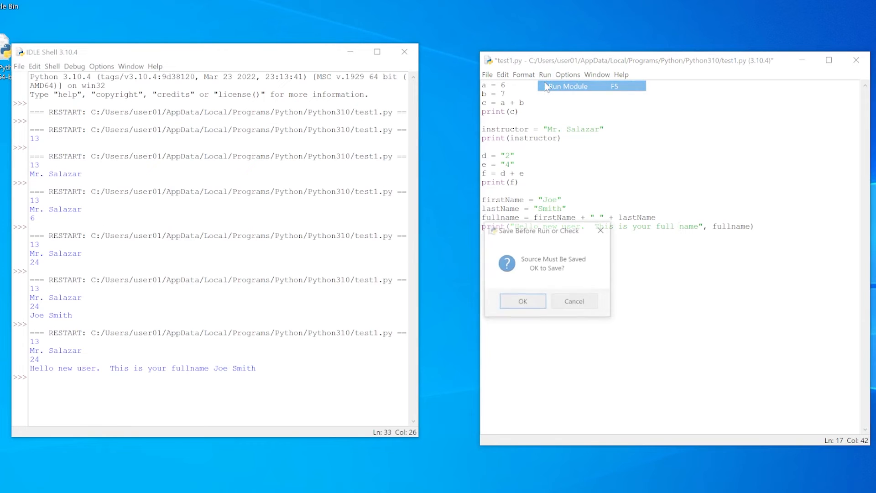
click(522, 300)
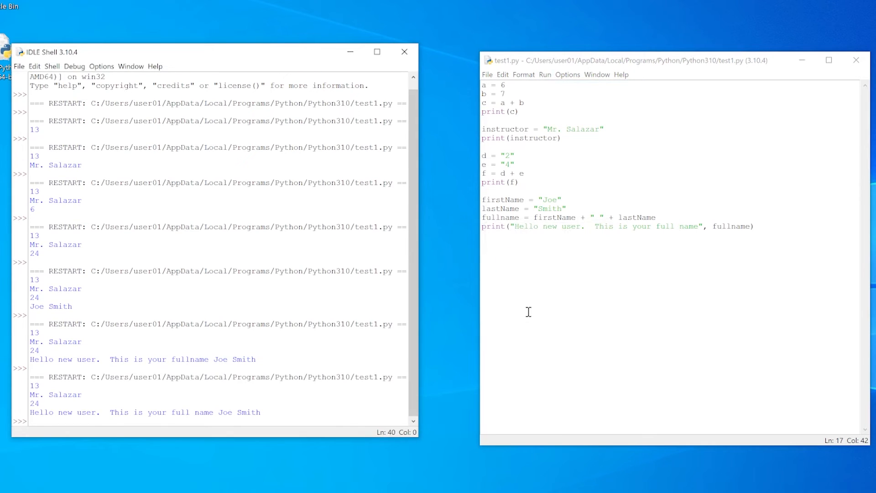
mouse_move(642, 243)
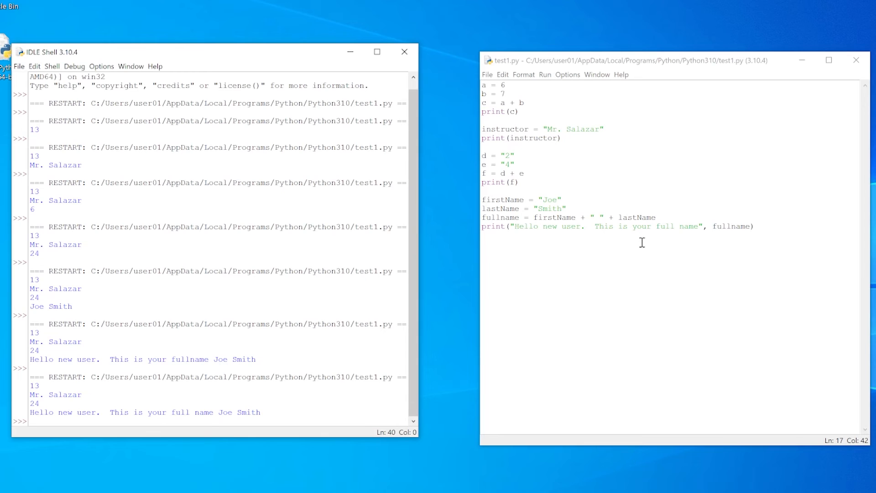
mouse_move(683, 235)
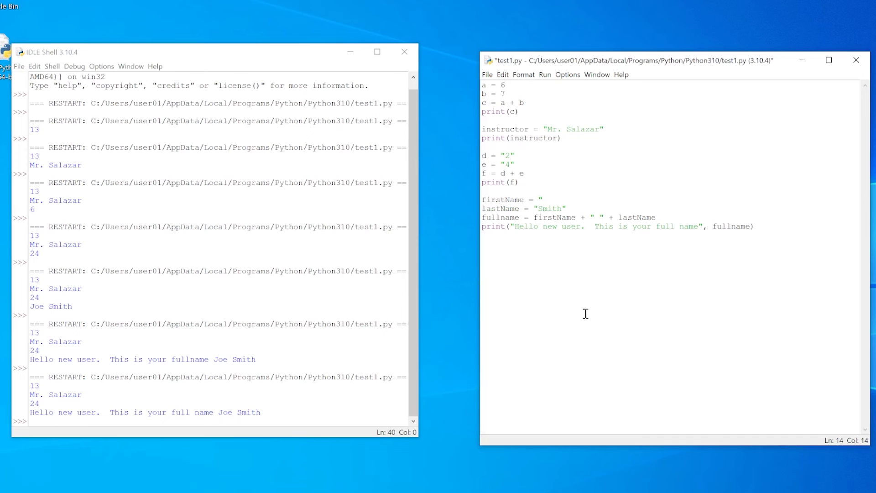
Step: Replace the fixed names with firstName and lastName input() prompts asking to enter each name
text(input)
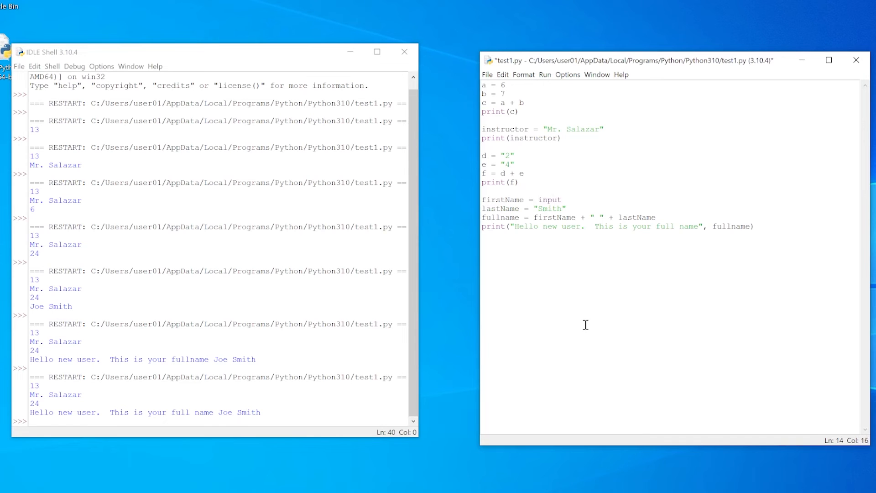
text(("Enter your first name:)
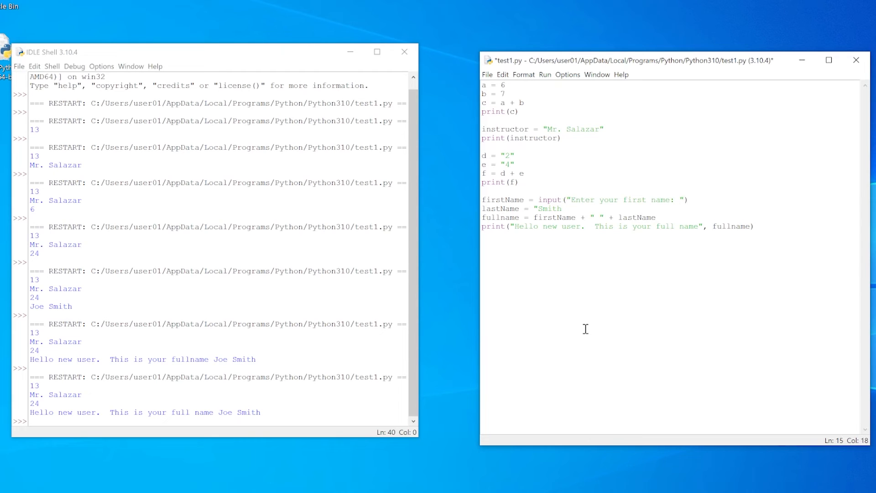
text(input()
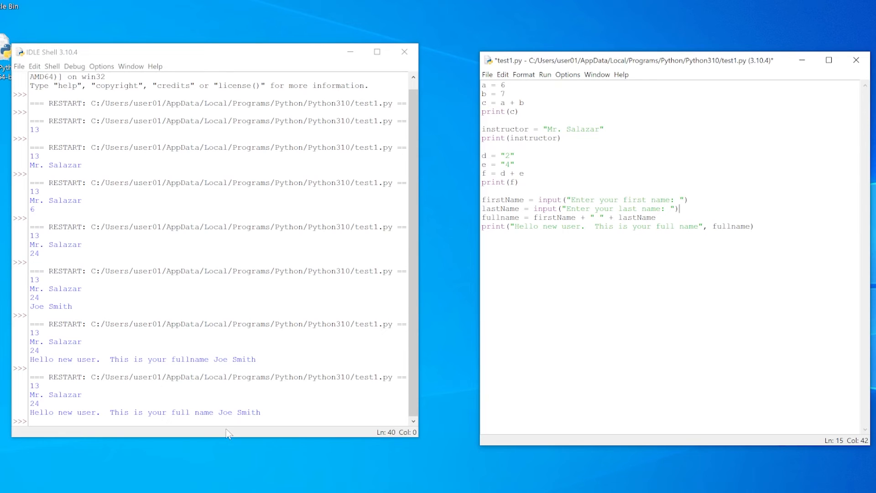
mouse_move(95, 404)
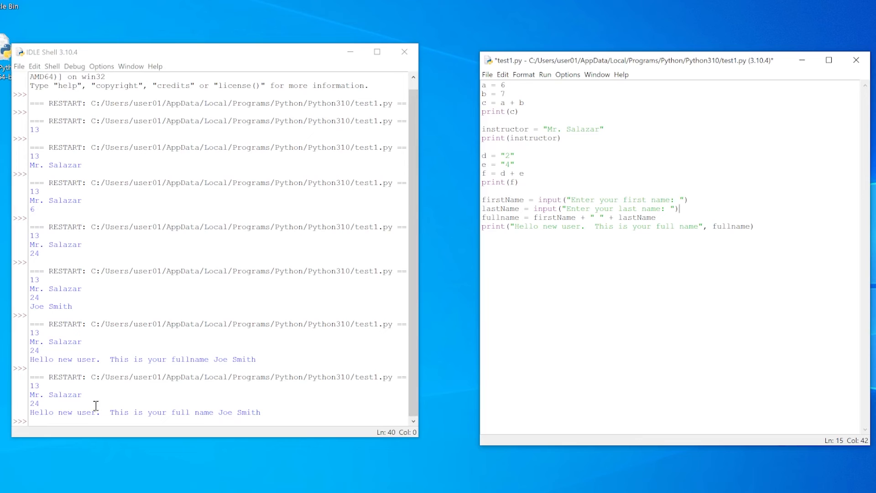
mouse_move(673, 192)
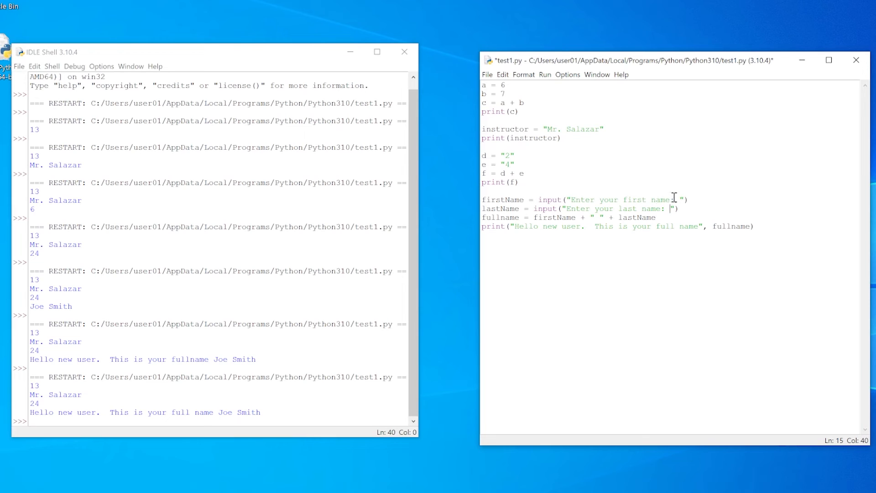
Step: Review the firstName and lastName lines and their prompt text in the editor
click(678, 200)
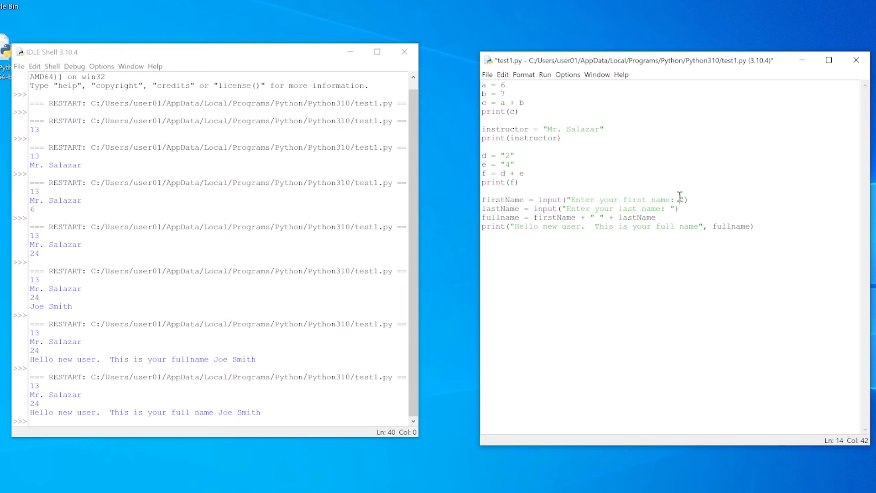
mouse_move(612, 200)
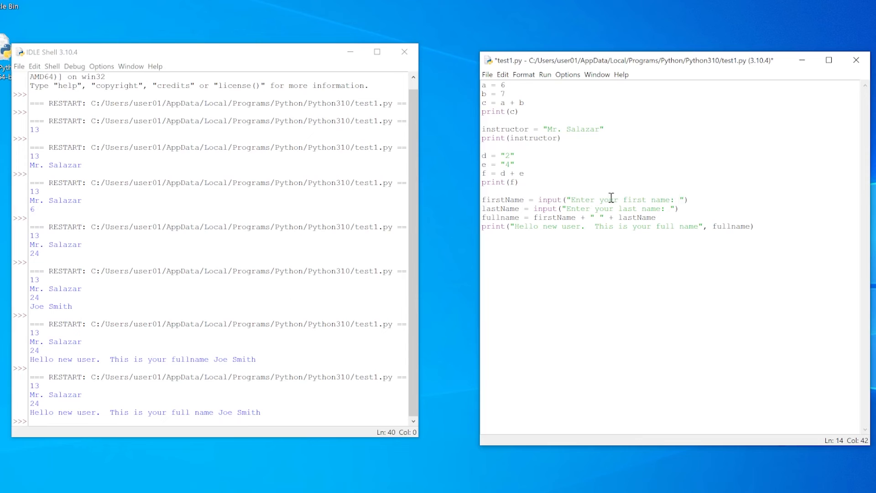
double_click(507, 200)
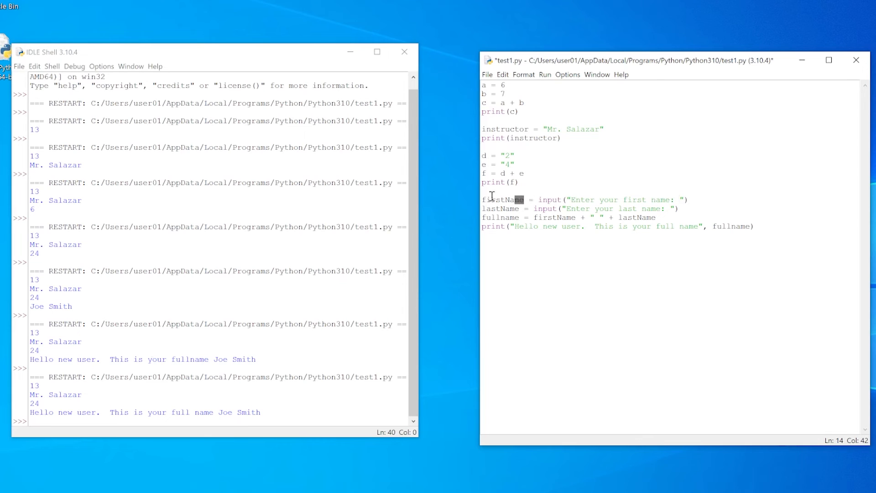
double_click(503, 200)
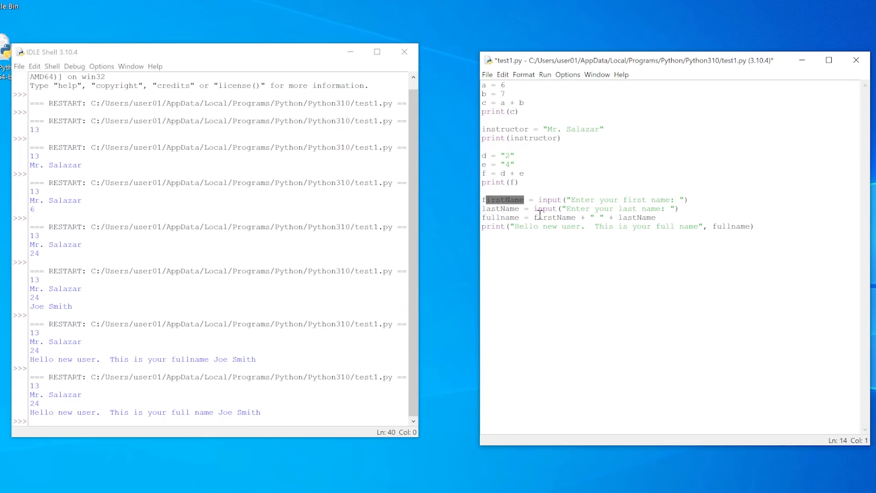
mouse_move(576, 209)
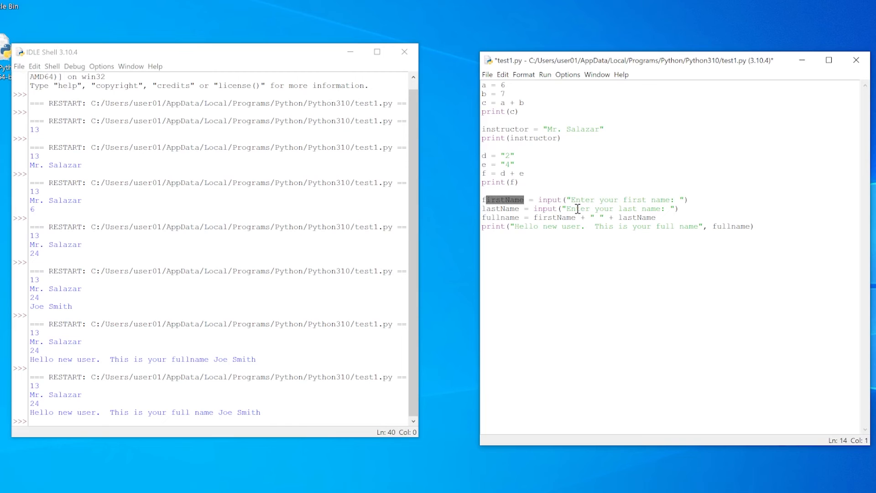
double_click(615, 208)
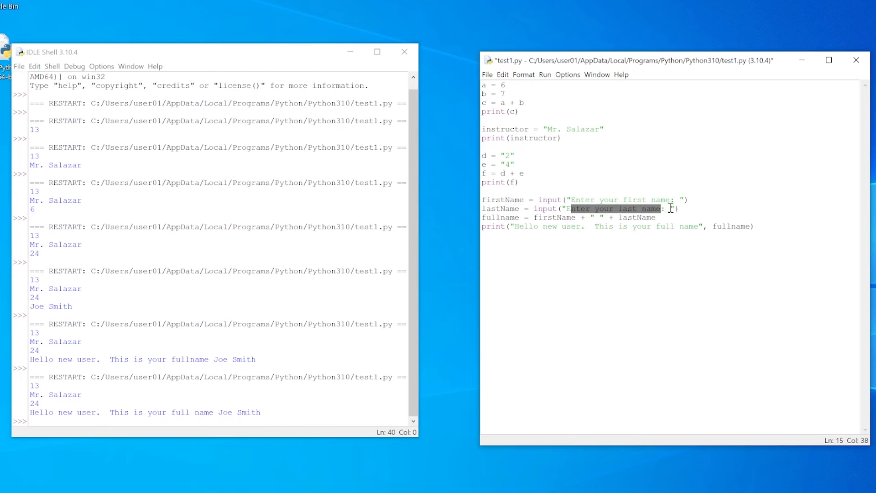
click(670, 208)
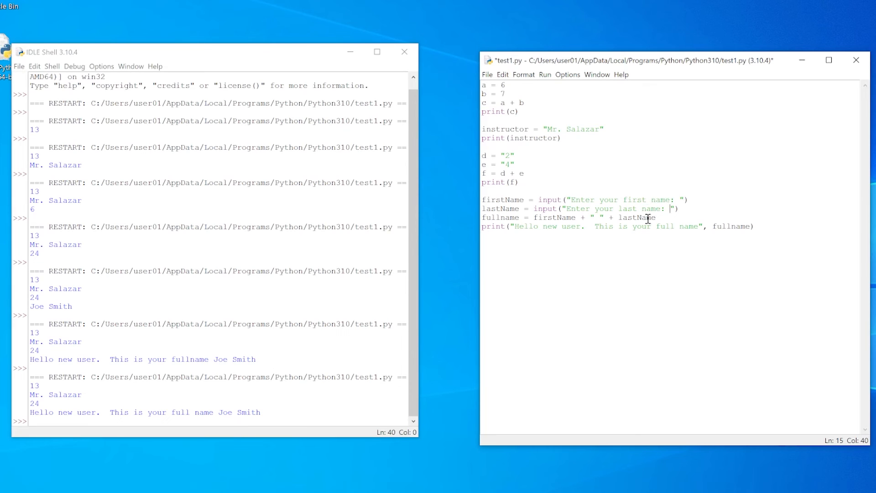
double_click(509, 208)
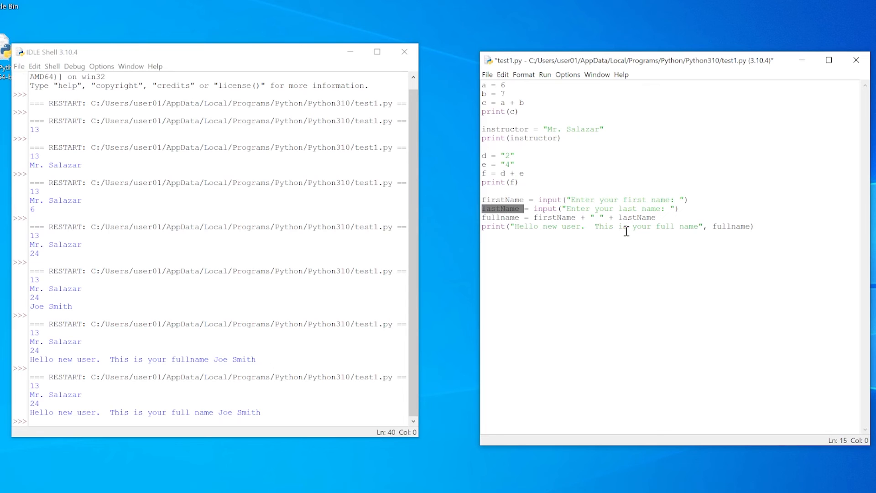
Step: Run the module and answer the prompts with Joe and Smith so it greets Joe Smith
click(544, 74)
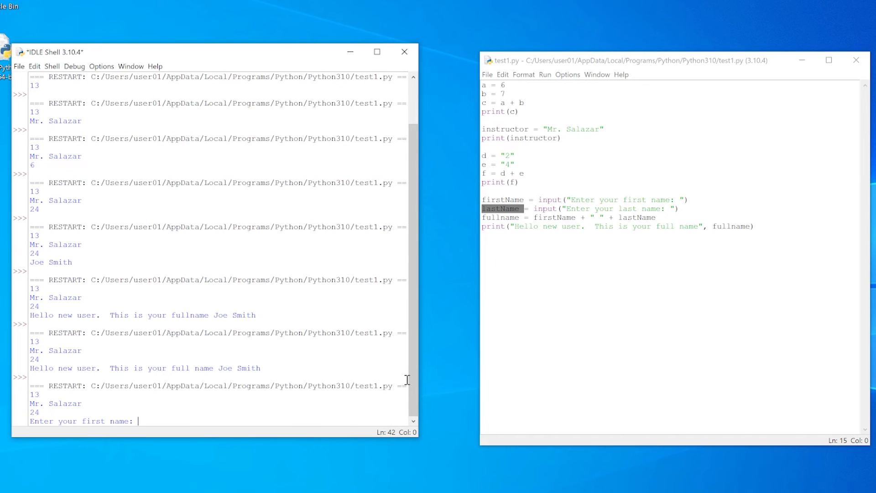
text(Joe)
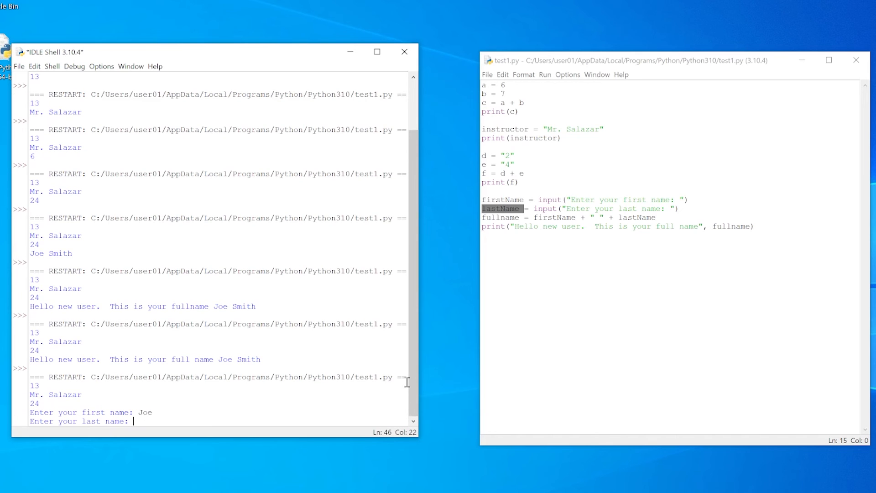
text(Smith)
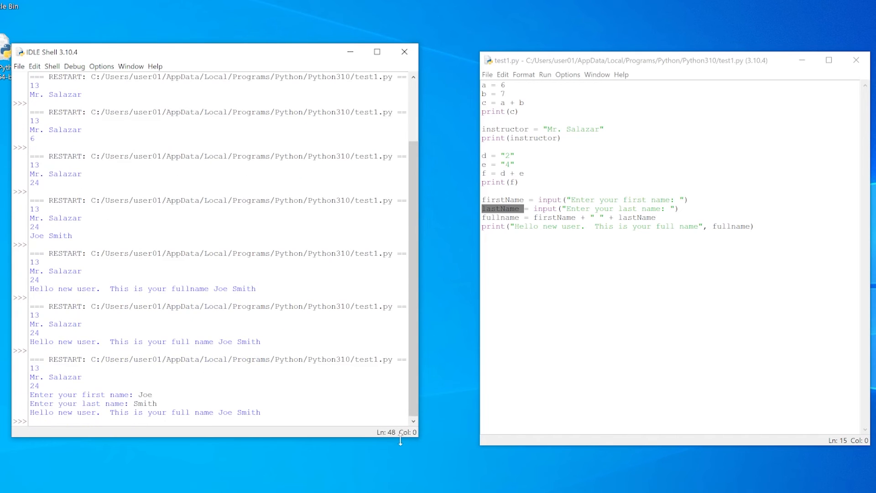
mouse_move(400, 462)
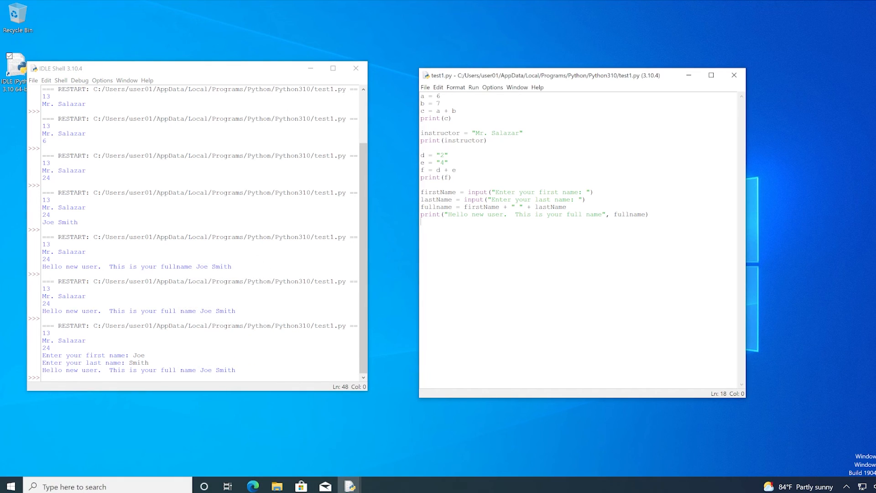
mouse_move(165, 16)
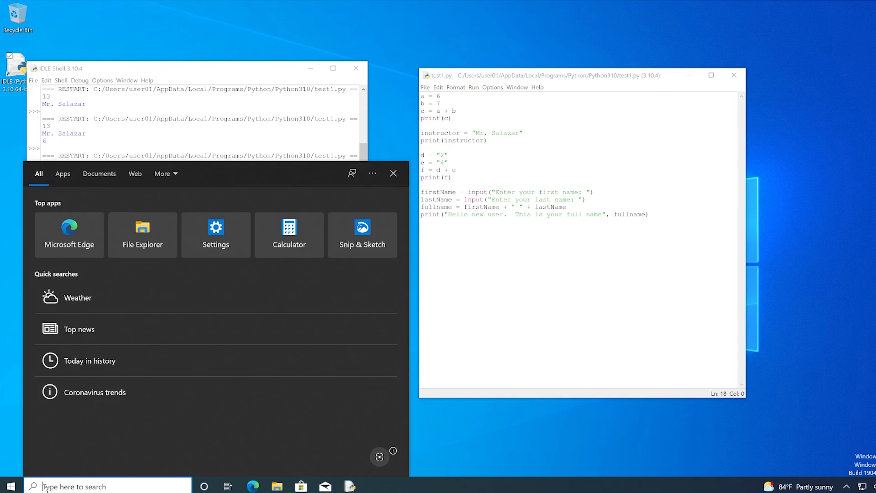
Step: Launch Snipping Tool from Windows search and start a new snip
text(snip)
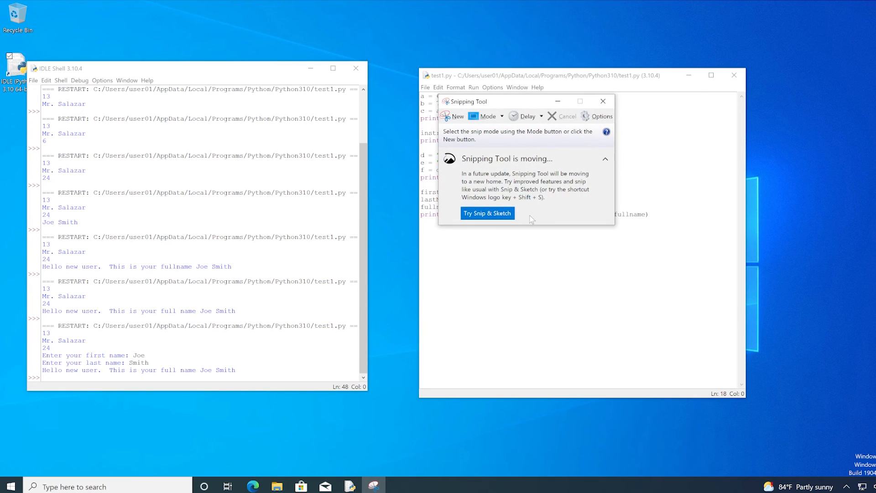
mouse_move(466, 124)
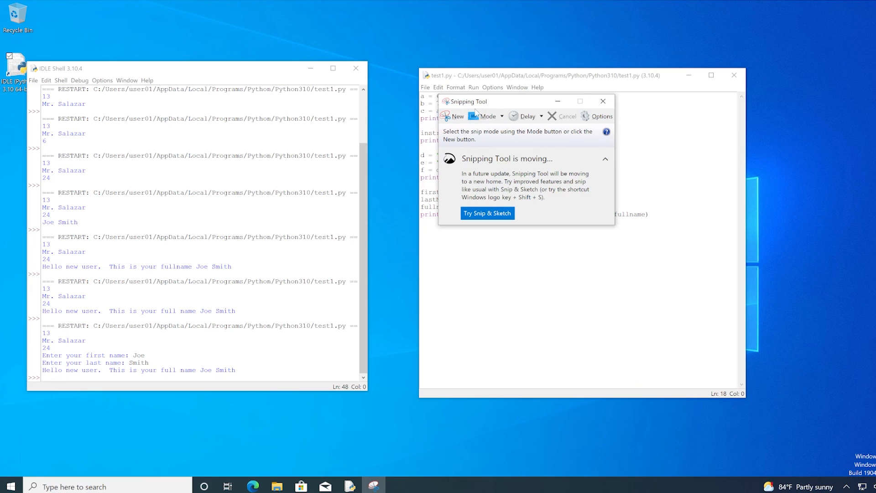
mouse_move(452, 116)
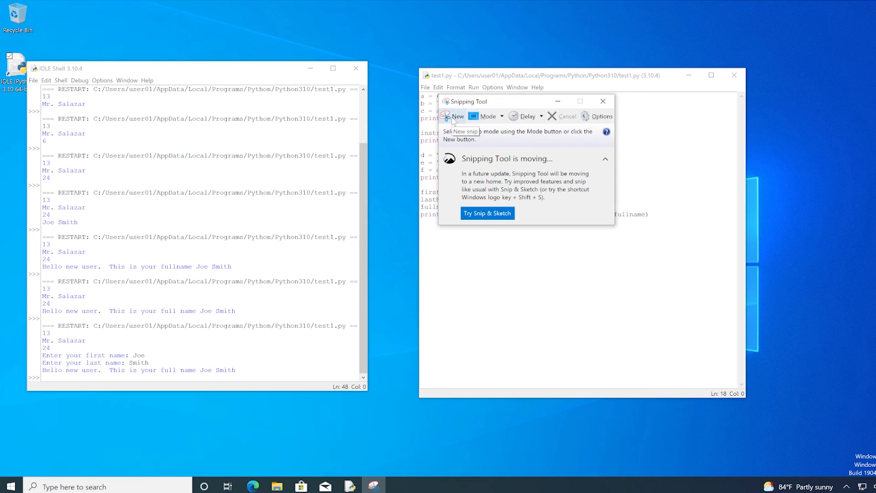
click(457, 116)
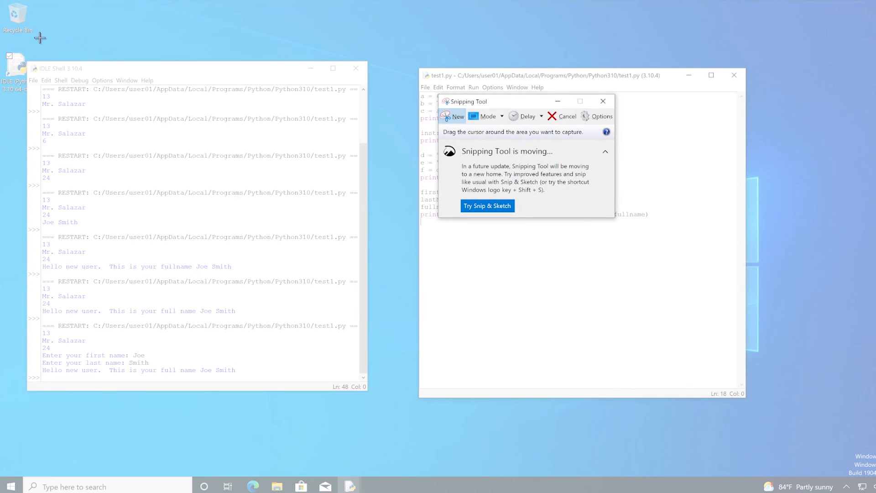
mouse_move(7, 5)
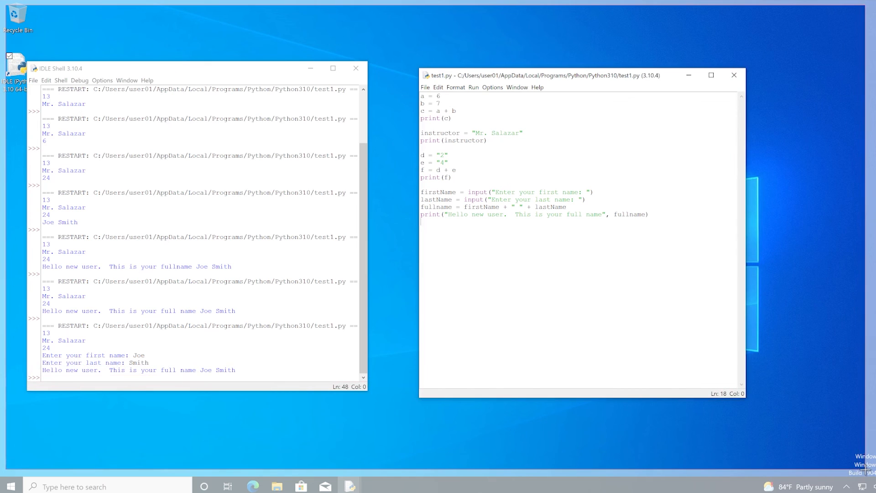
Step: Capture both IDLE windows and save the snip as the PNG lab1 in Pictures
click(372, 486)
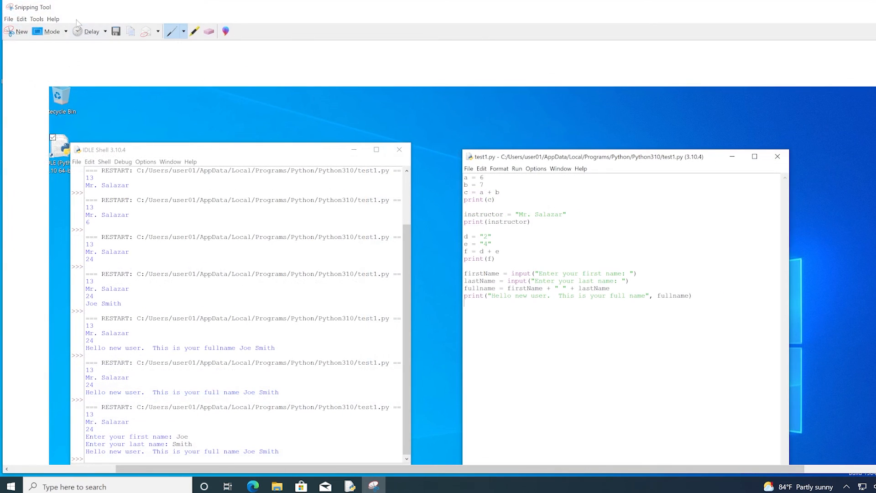
mouse_move(116, 31)
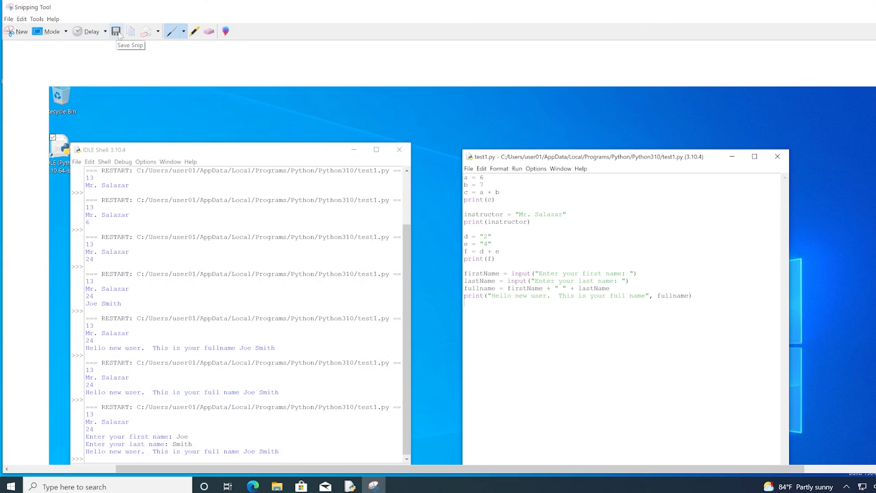
click(116, 31)
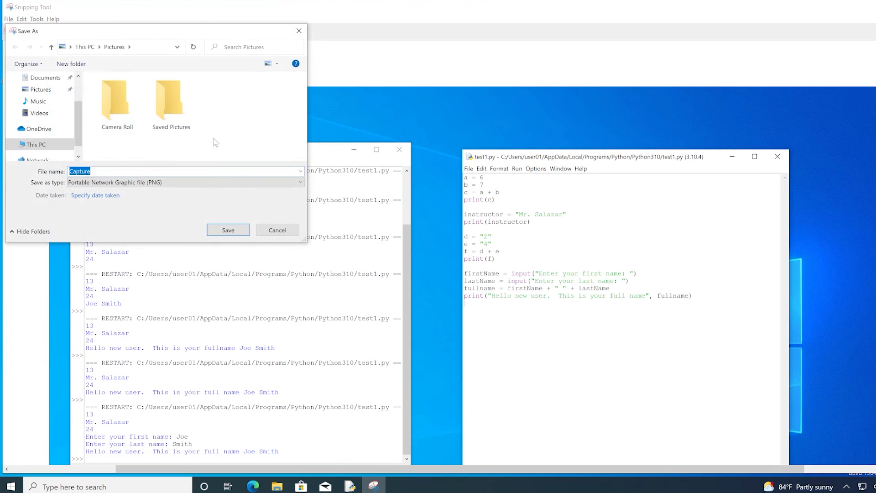
mouse_move(216, 152)
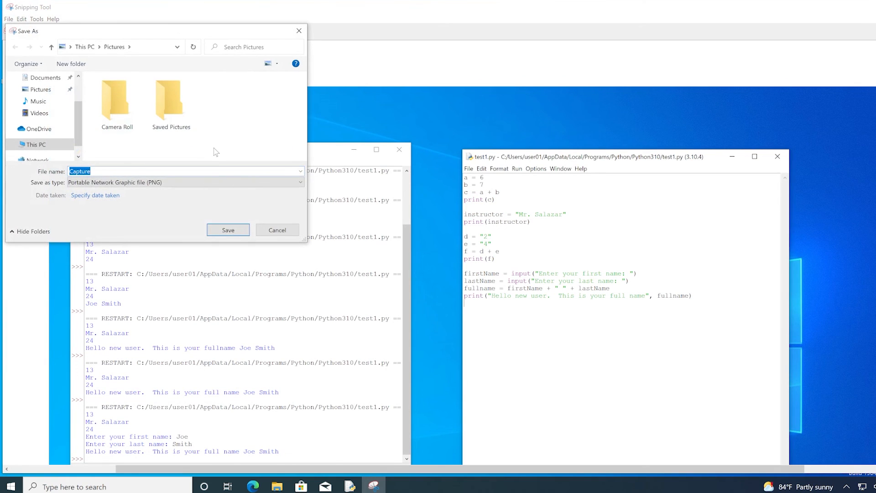
text(lab1)
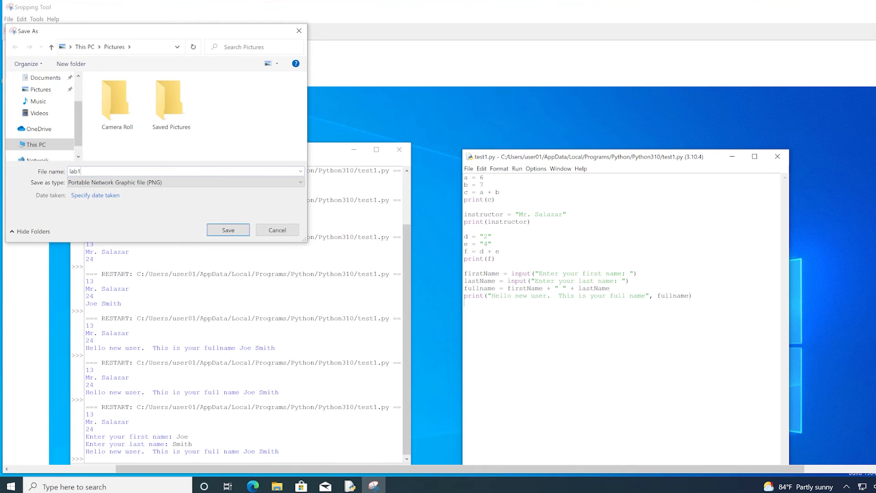
click(228, 230)
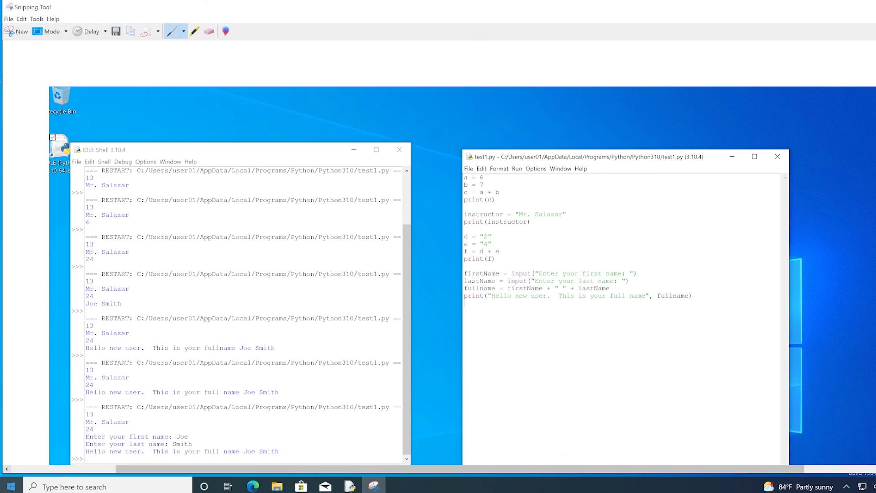
mouse_move(10, 486)
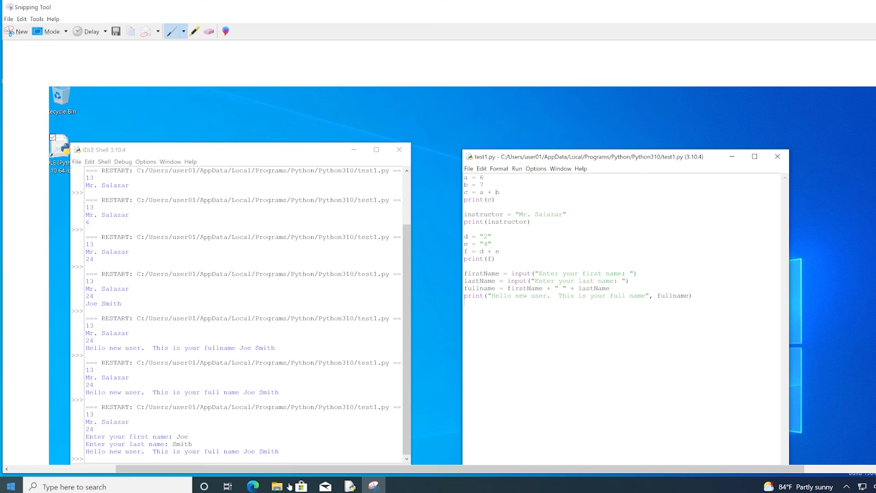
Step: Check in File Explorer that lab1 appears among recent files
click(276, 486)
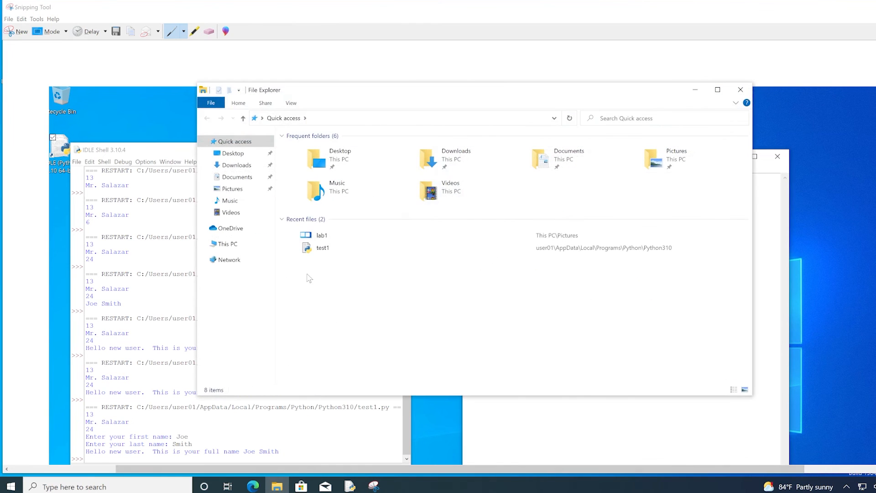